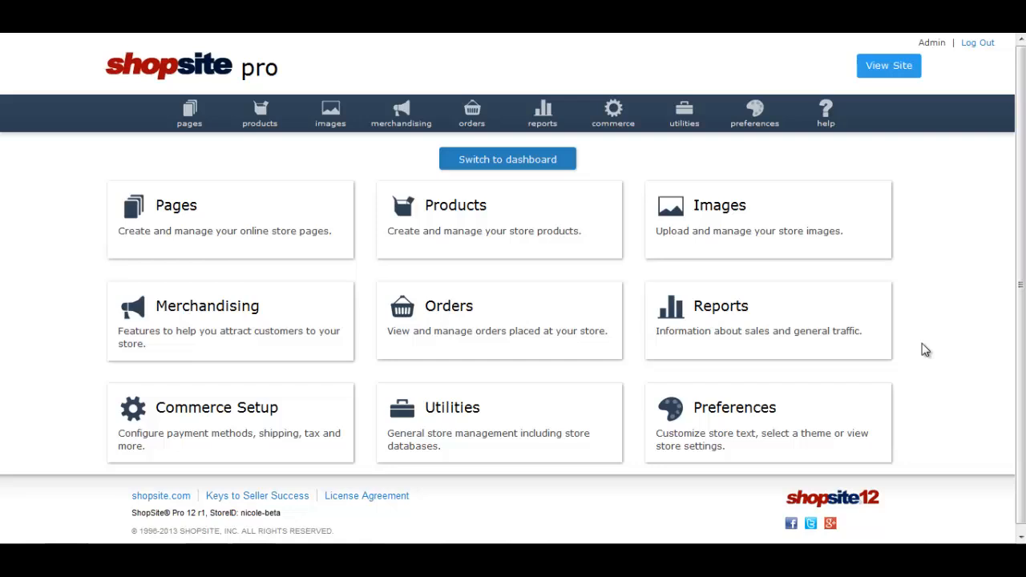
mouse_move(613, 112)
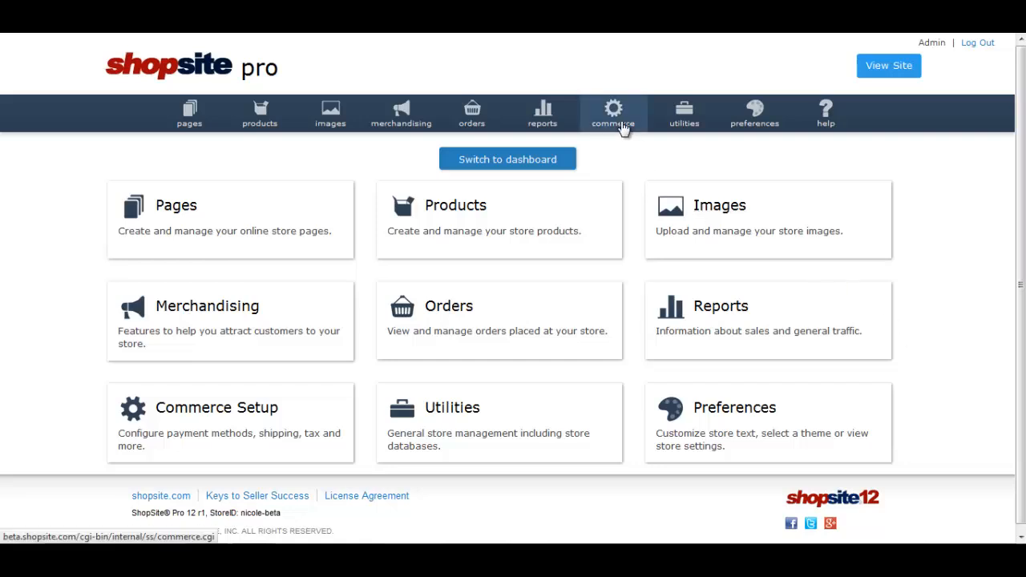
Step: Choose 'Use ZIP Code to determine sales tax' as the store's tax system under Commerce > Tax
click(612, 112)
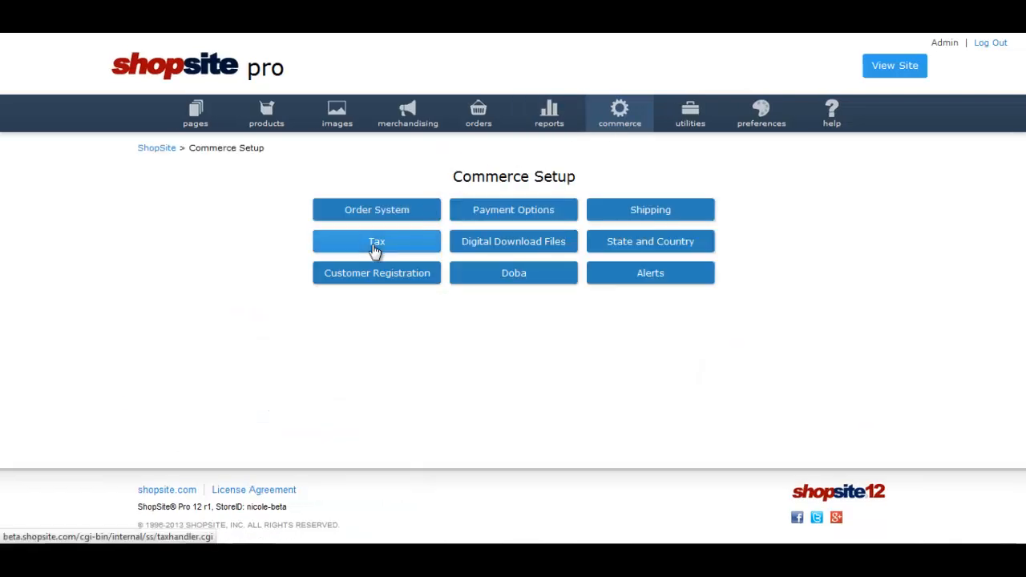
click(375, 240)
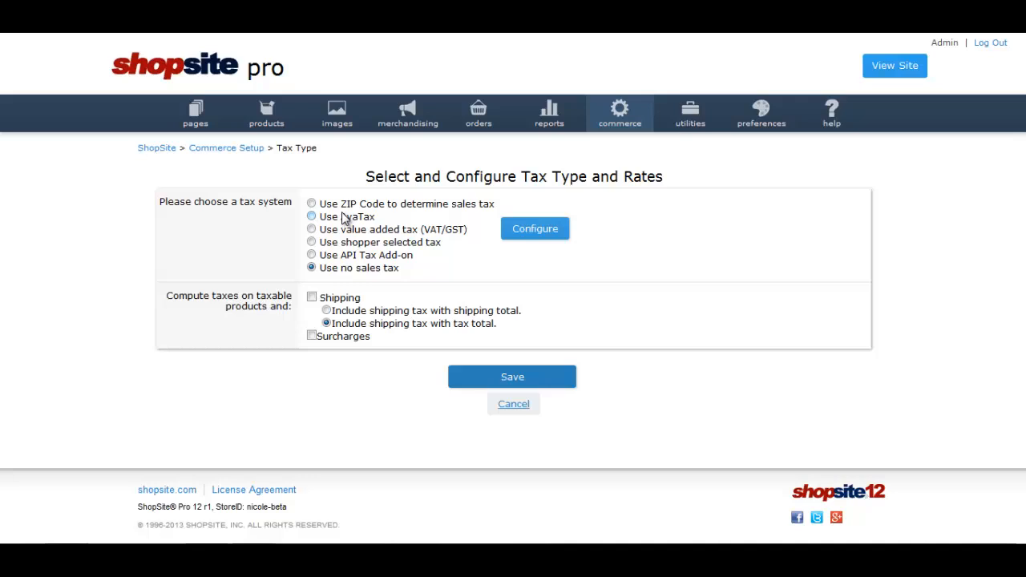
click(311, 203)
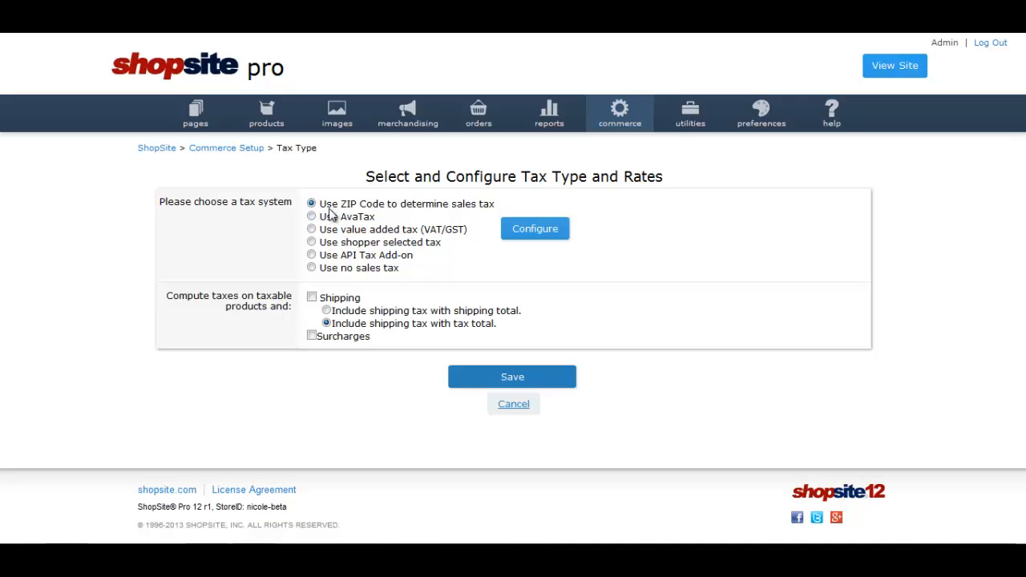
mouse_move(337, 215)
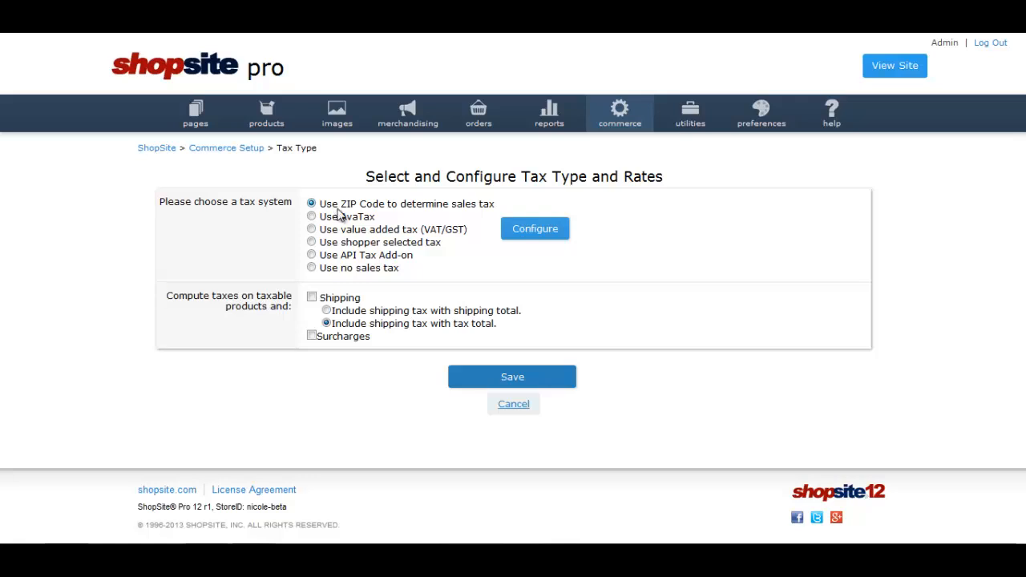
mouse_move(536, 232)
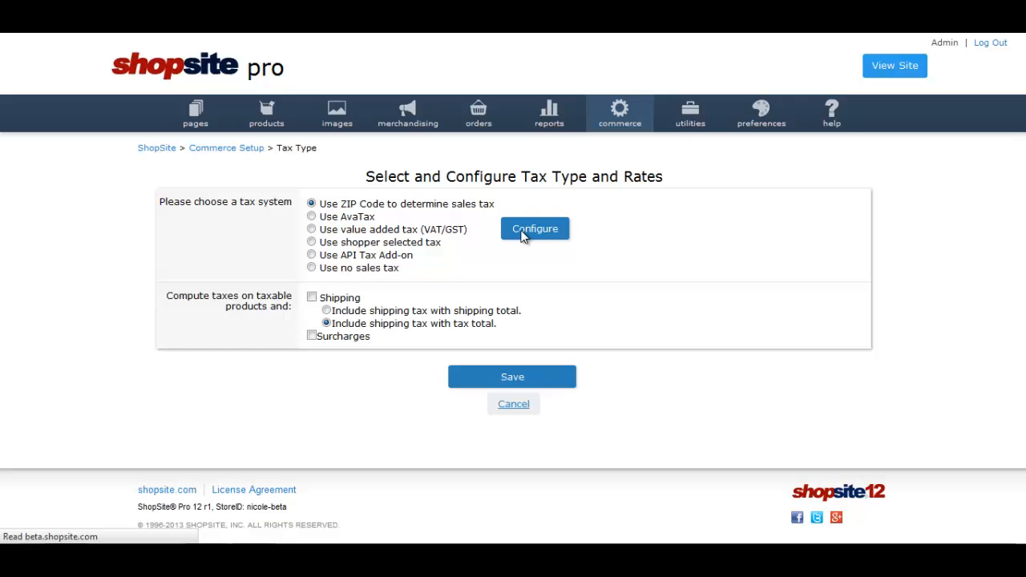
Step: Configure the ZIP Code tax zones with 'Apply tax to selected countries' checked
click(535, 228)
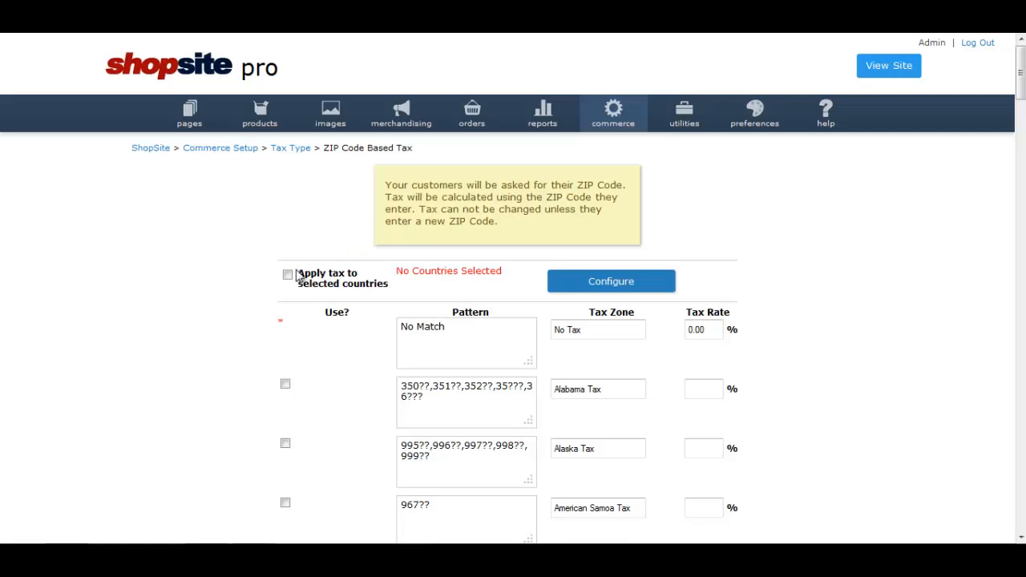
click(287, 275)
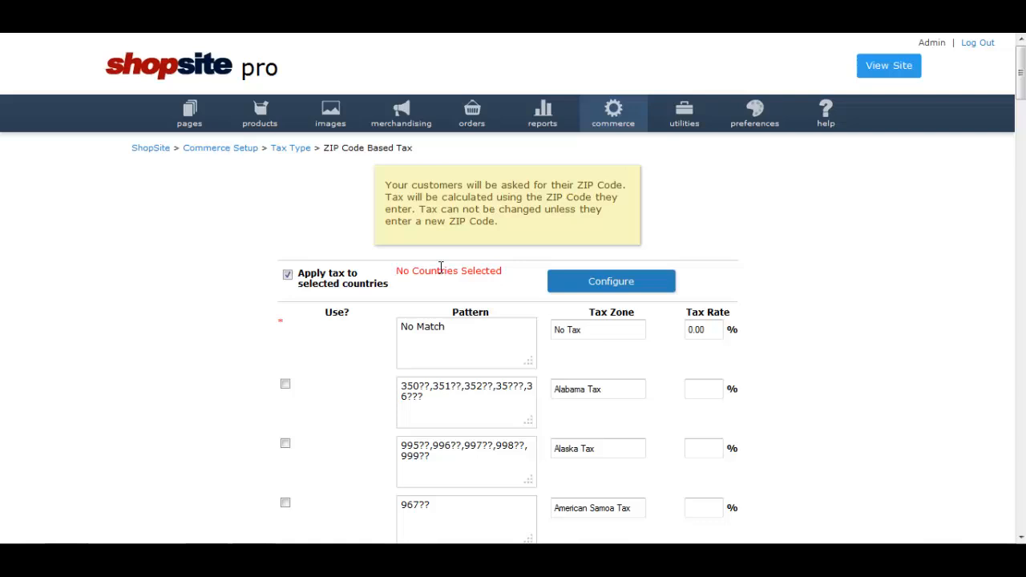
mouse_move(449, 272)
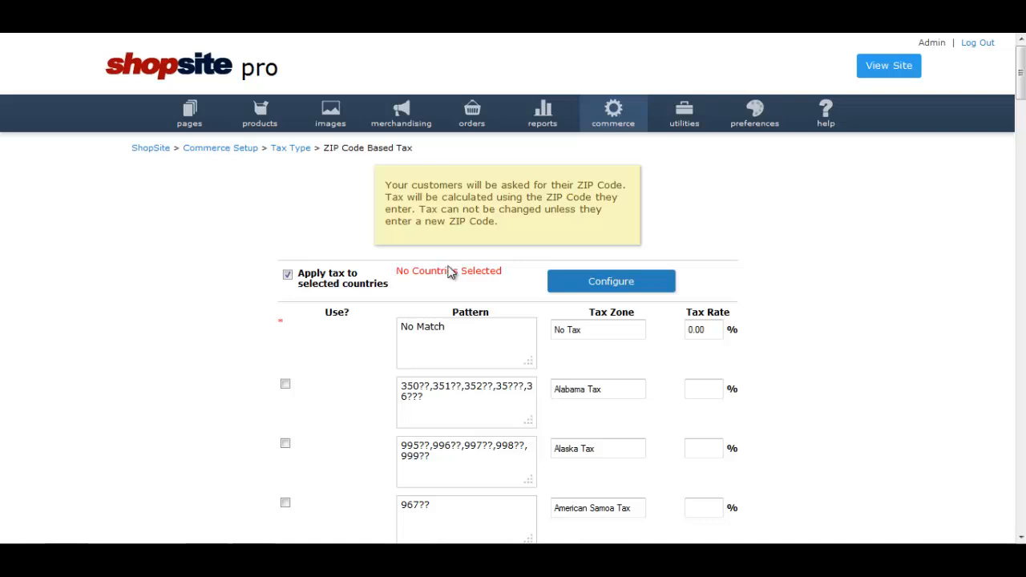
mouse_move(715, 251)
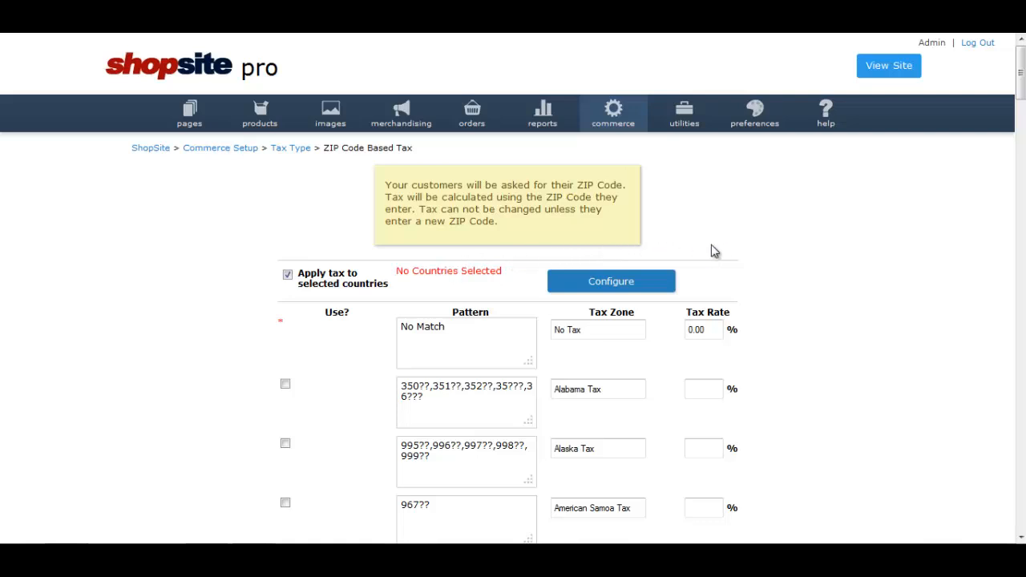
mouse_move(895, 227)
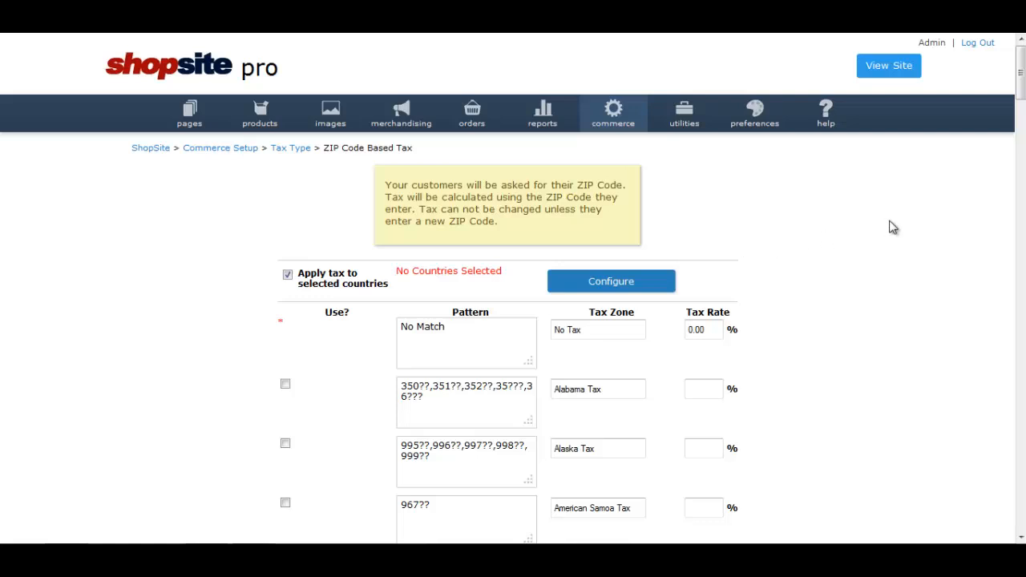
mouse_move(921, 221)
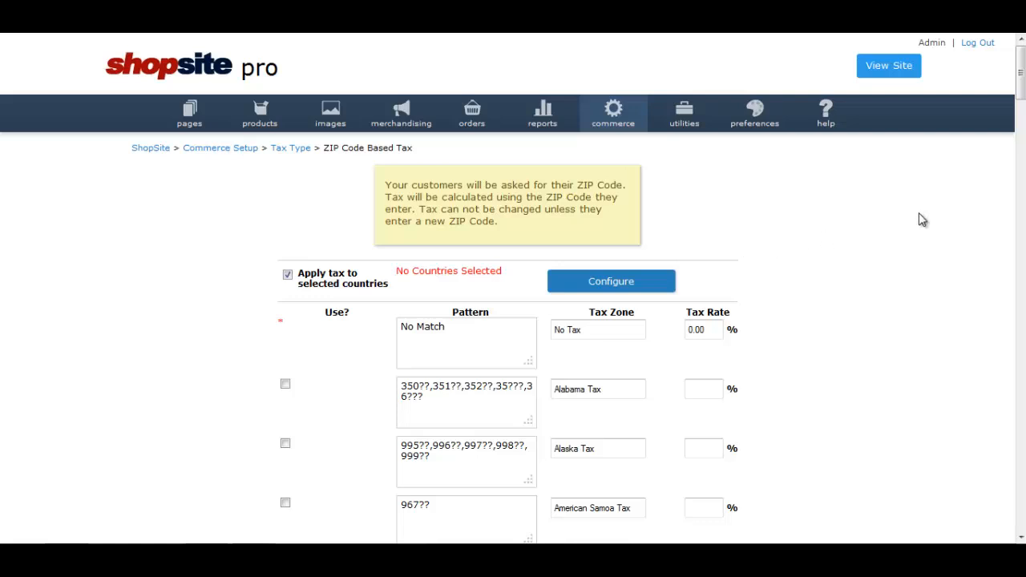
mouse_move(985, 161)
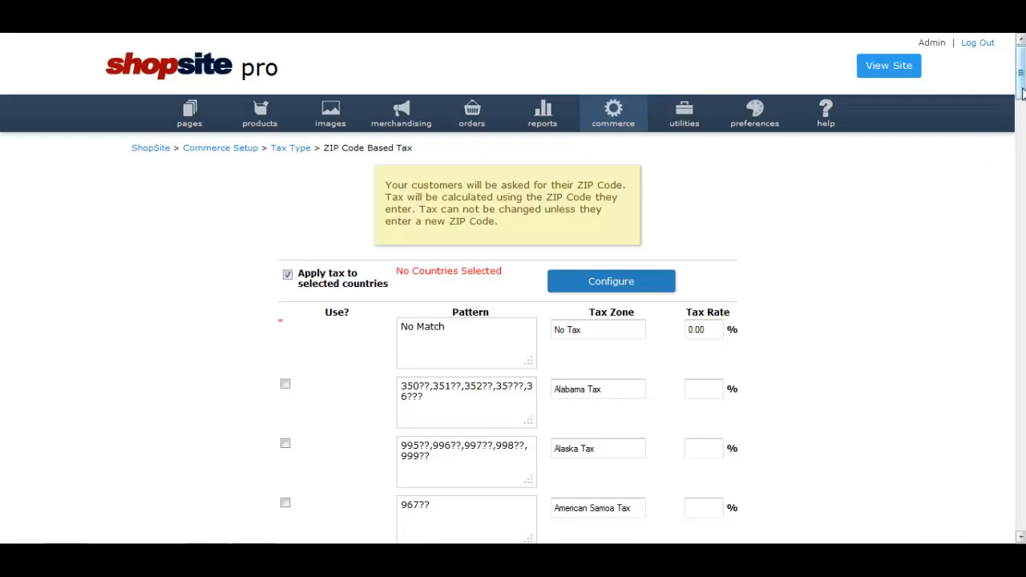
Step: Check Use? for the Utah Tax zone and enter a 6.85 tax rate
scroll(down, 3)
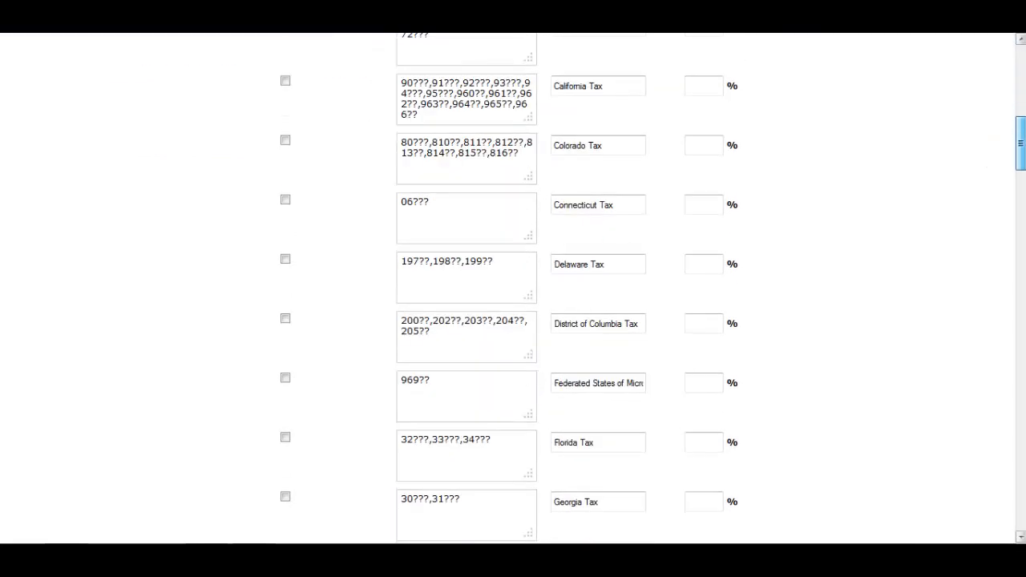
scroll(down, 3)
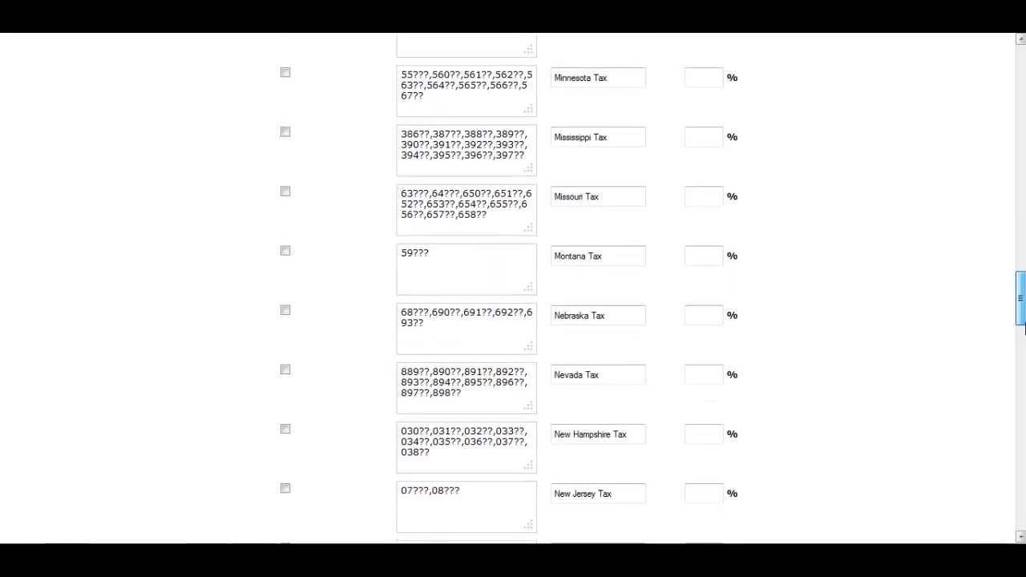
scroll(down, 3)
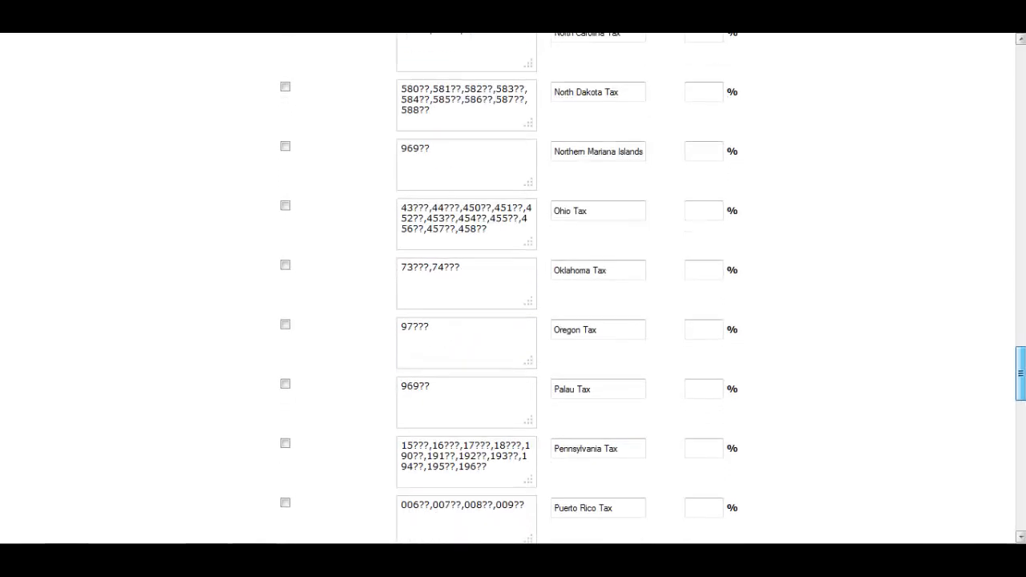
scroll(down, 3)
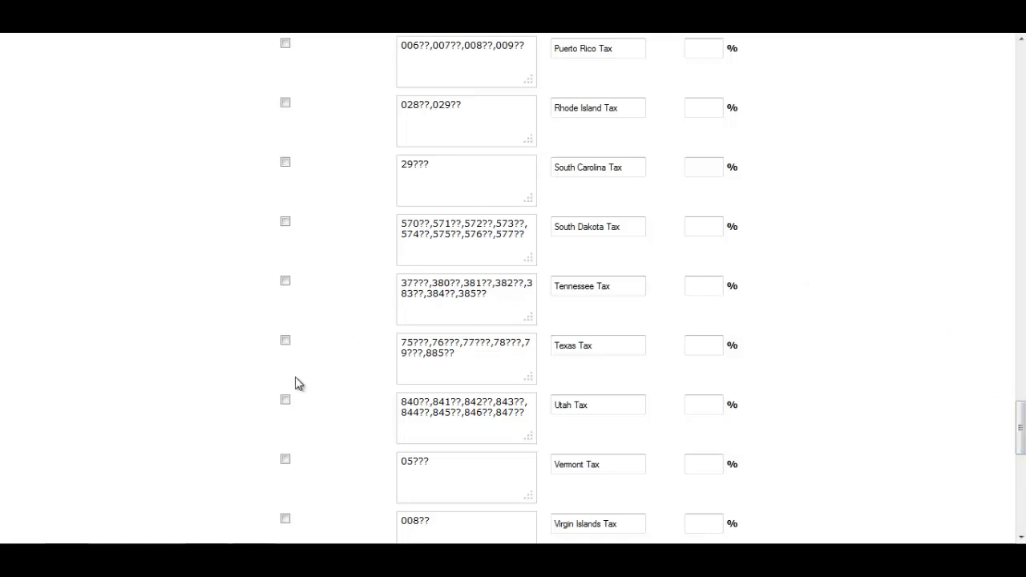
click(285, 400)
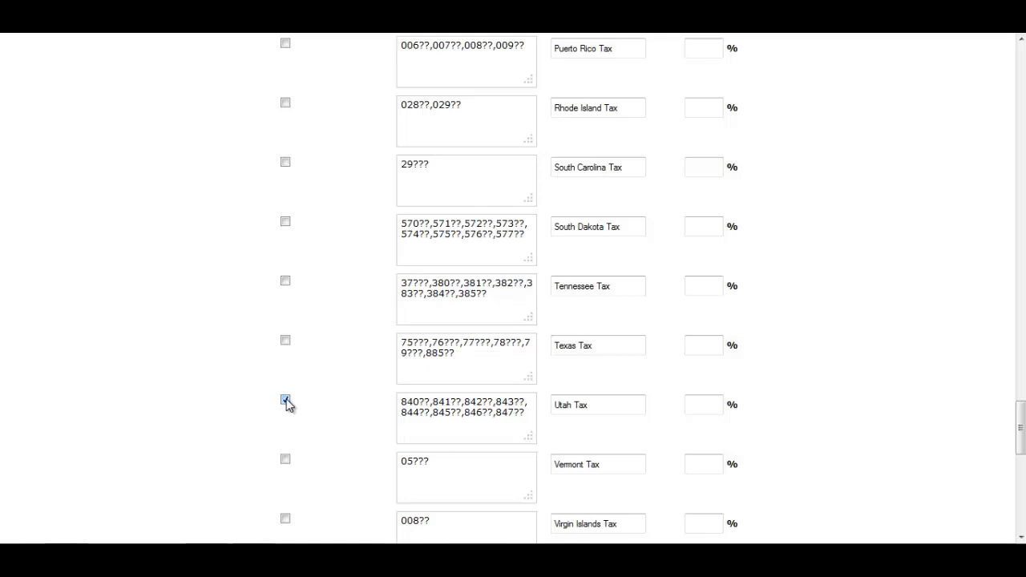
click(285, 399)
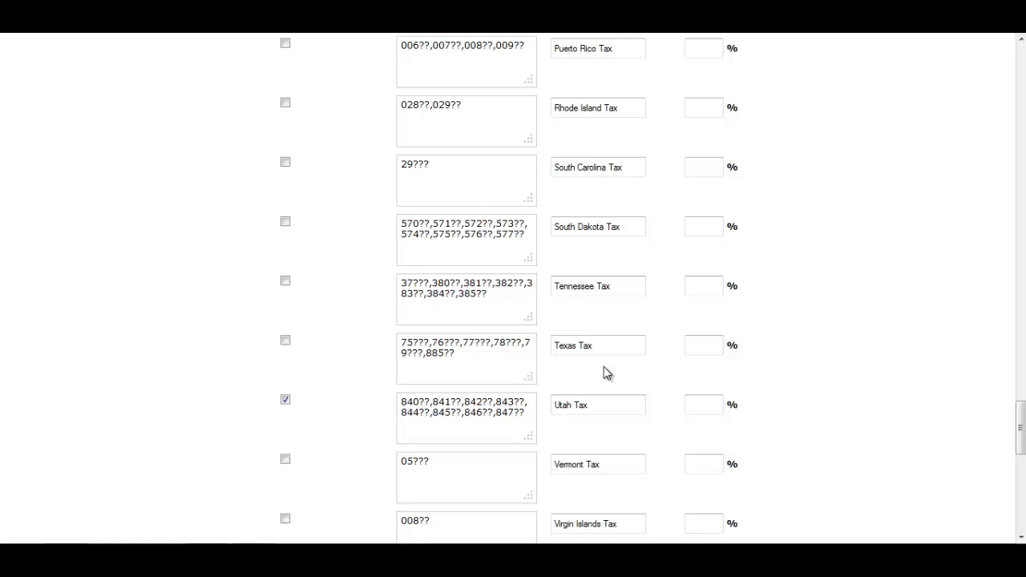
click(702, 404)
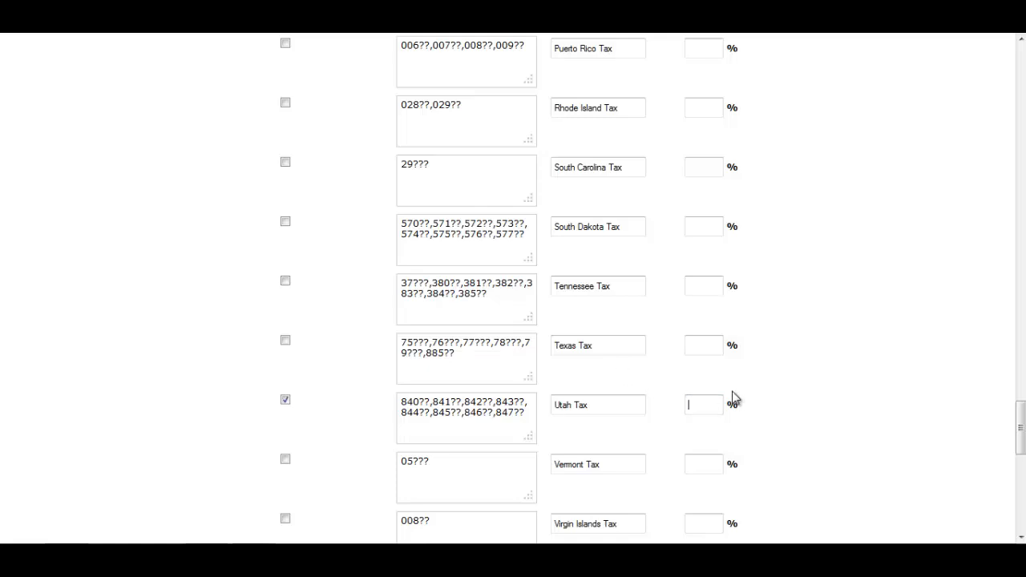
text(6.85)
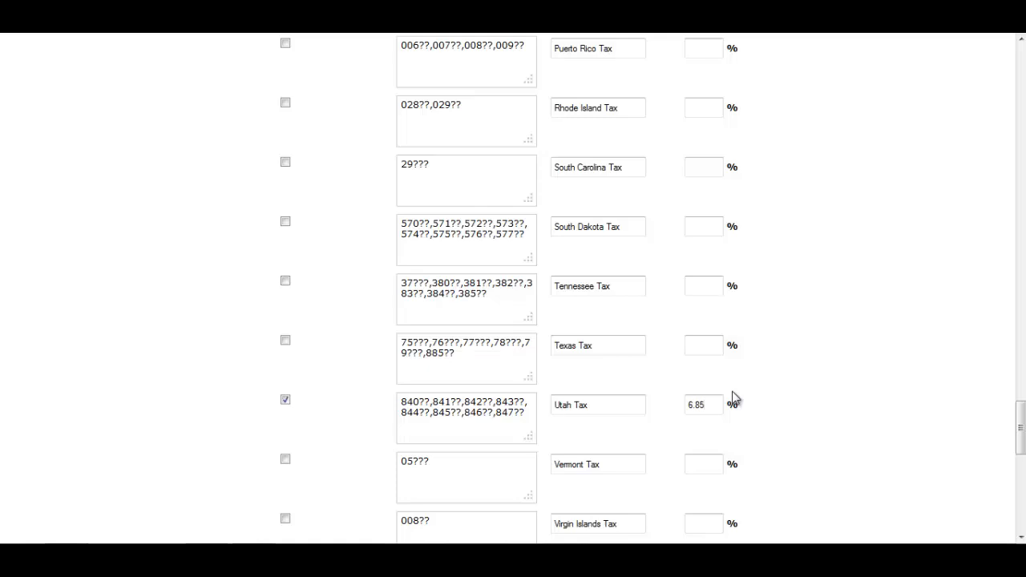
mouse_move(752, 399)
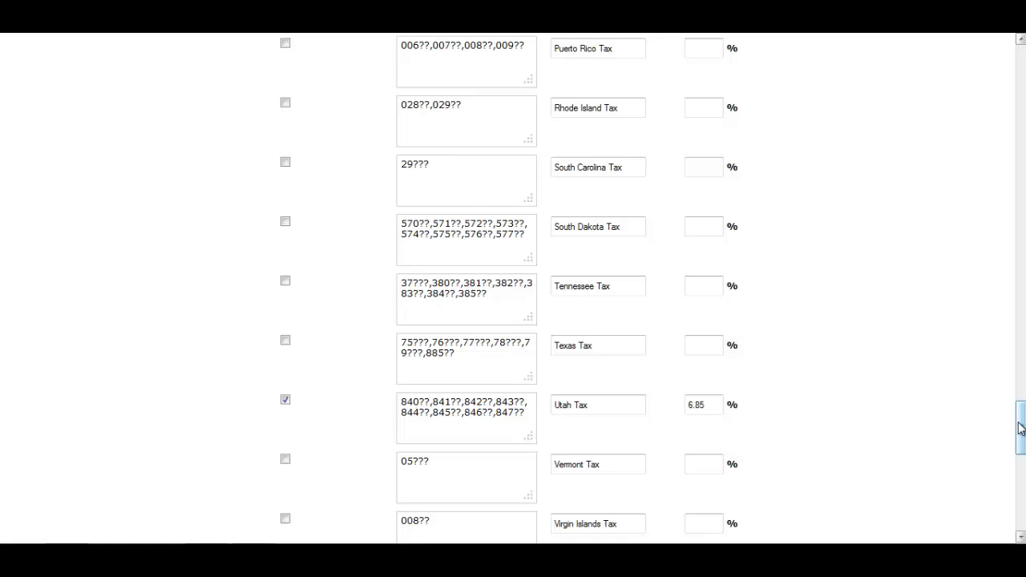
Step: Save the tax zone changes, returning to the tax type and rates page
scroll(down, 3)
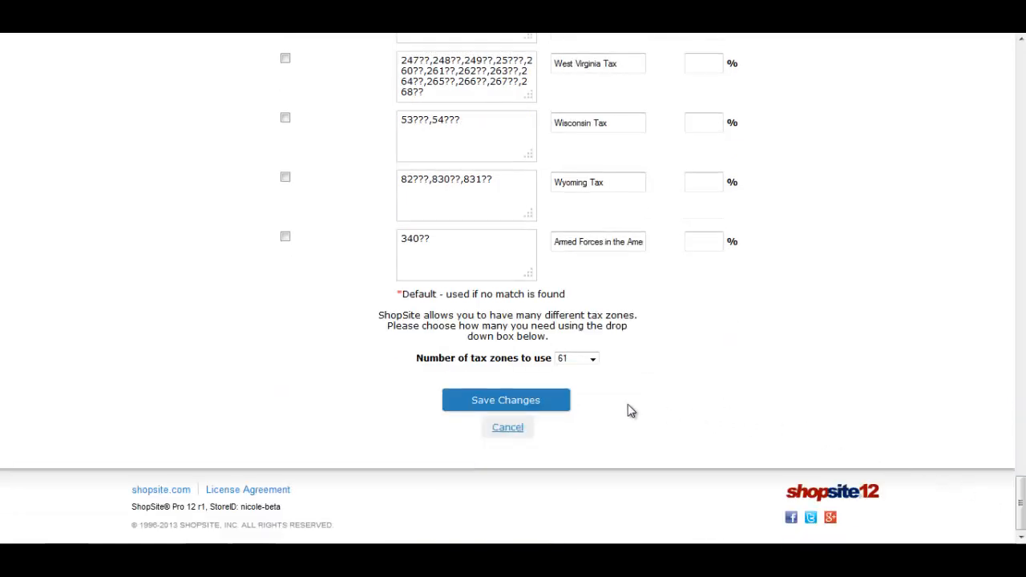
click(507, 401)
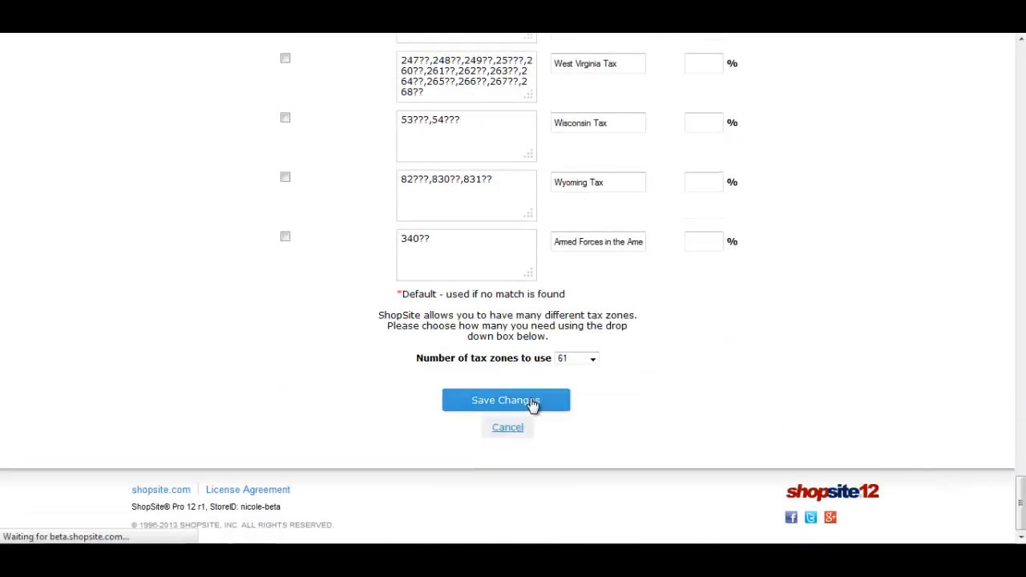
click(506, 401)
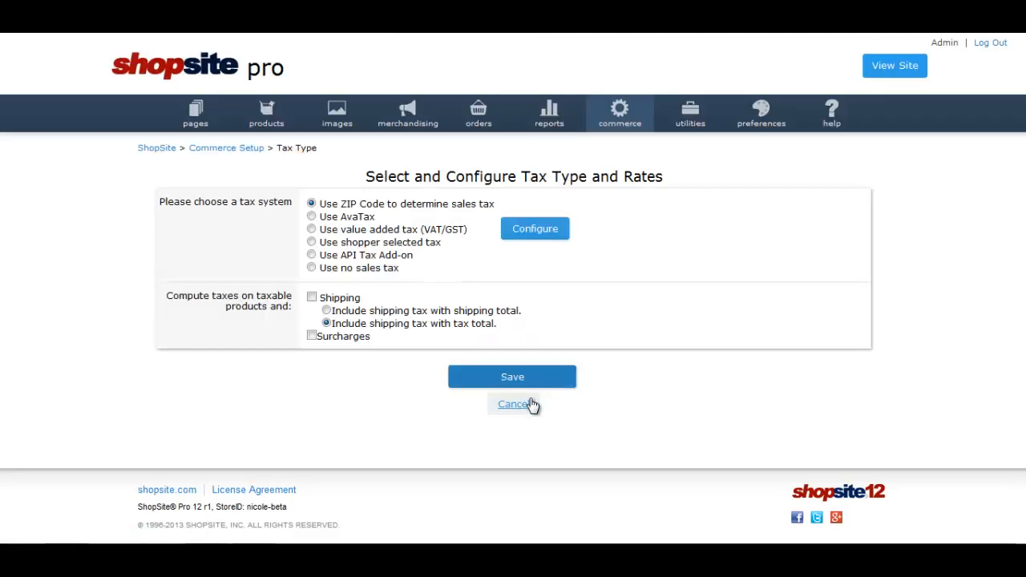
mouse_move(584, 305)
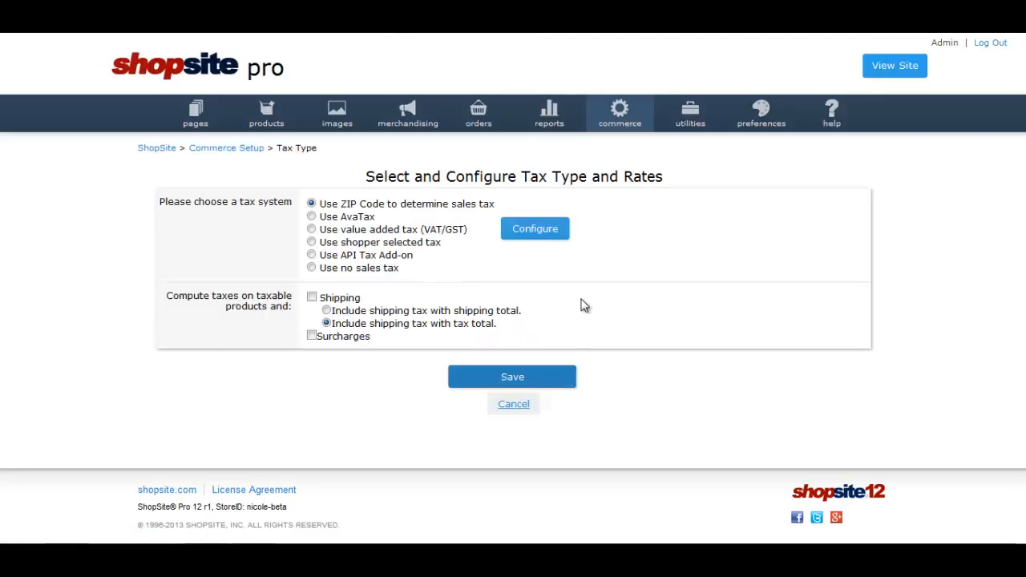
Step: Go to Commerce > States and Countries and scroll the country list to the United States row
click(619, 112)
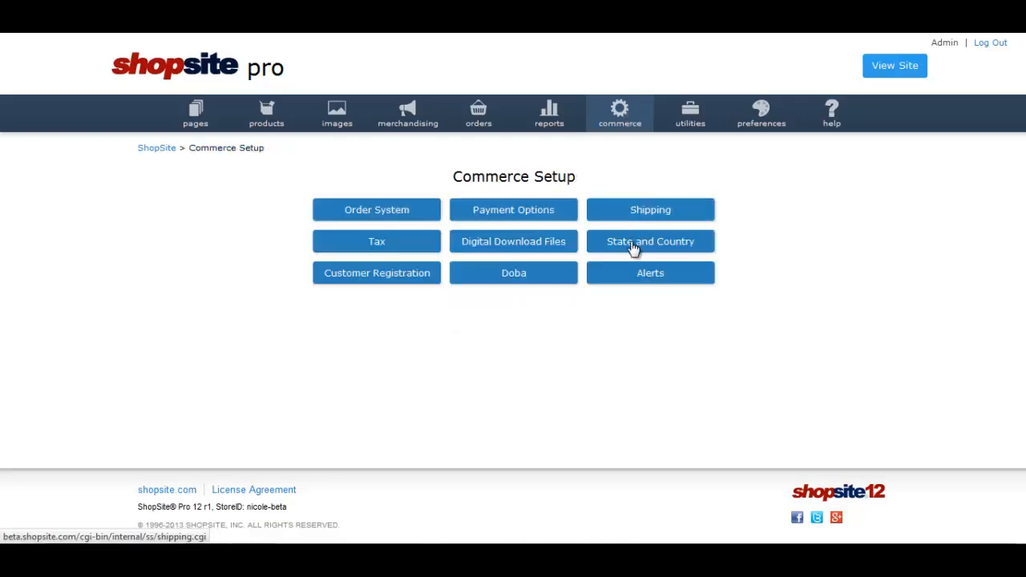
click(651, 240)
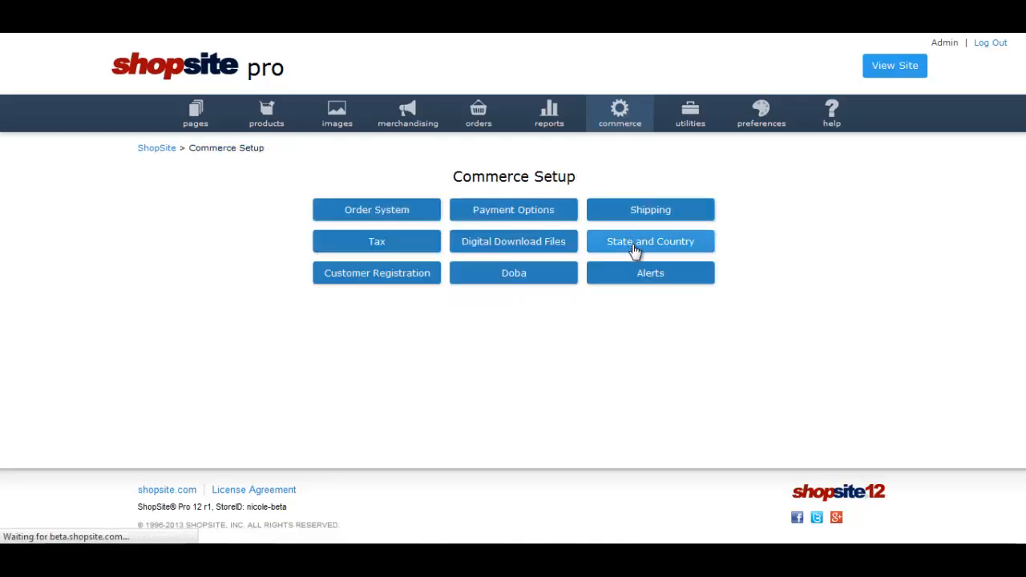
click(651, 240)
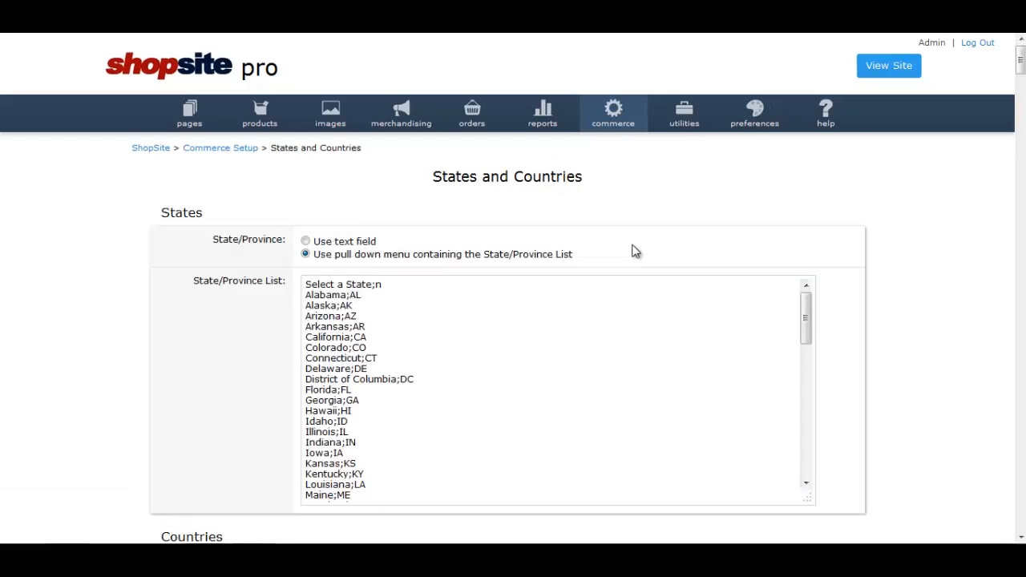
mouse_move(1021, 68)
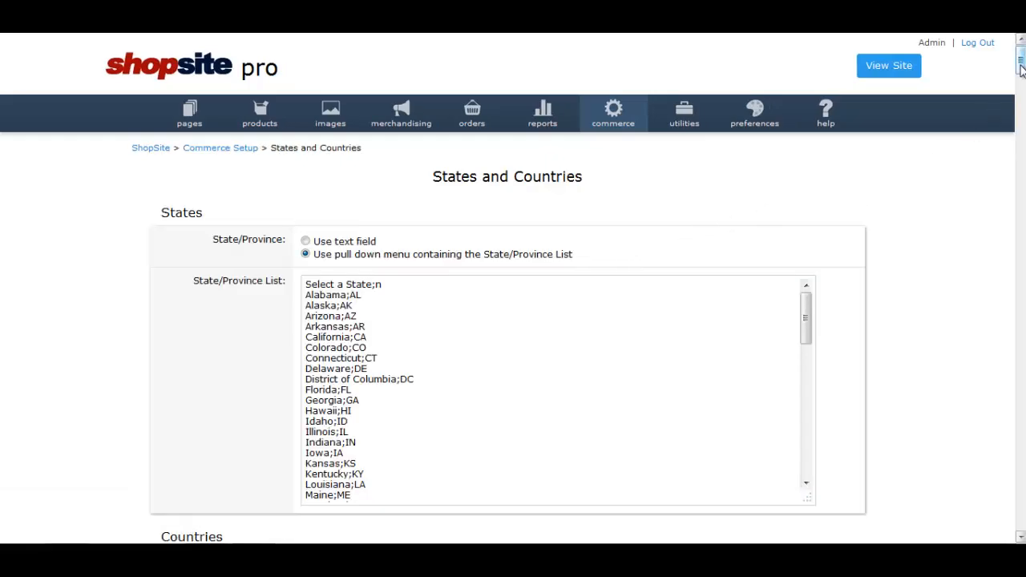
scroll(down, 3)
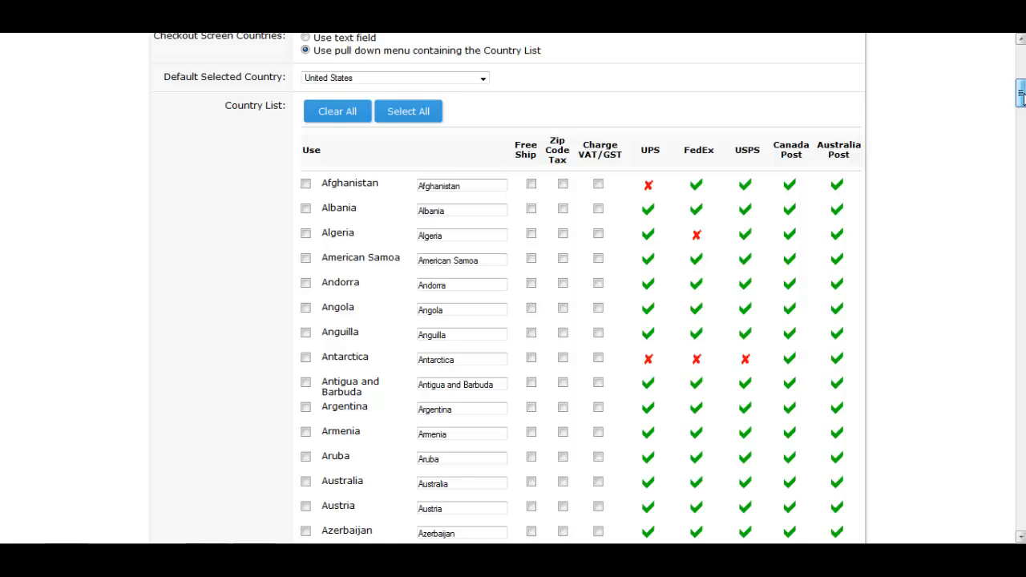
scroll(up, 3)
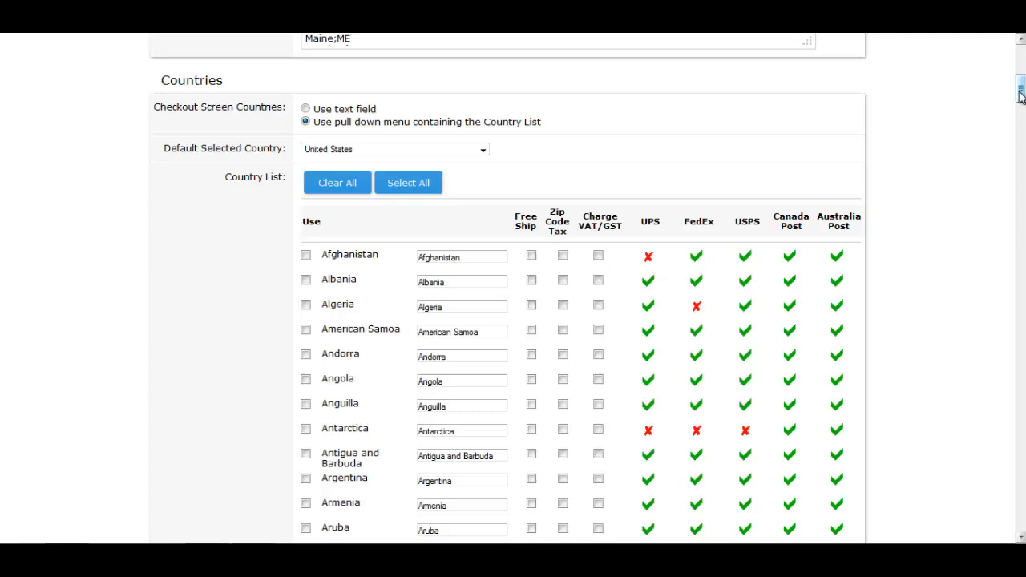
scroll(down, 3)
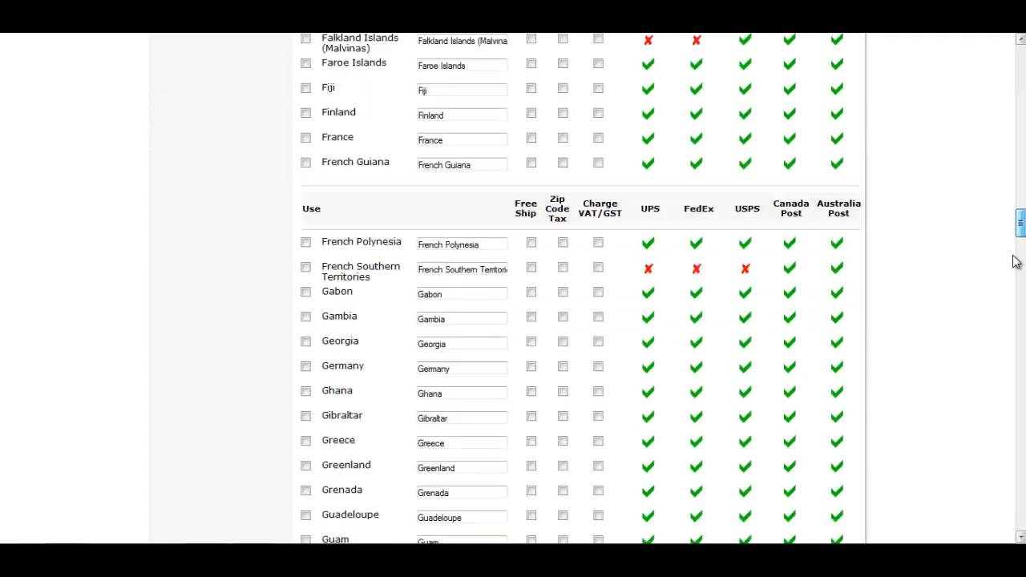
scroll(down, 3)
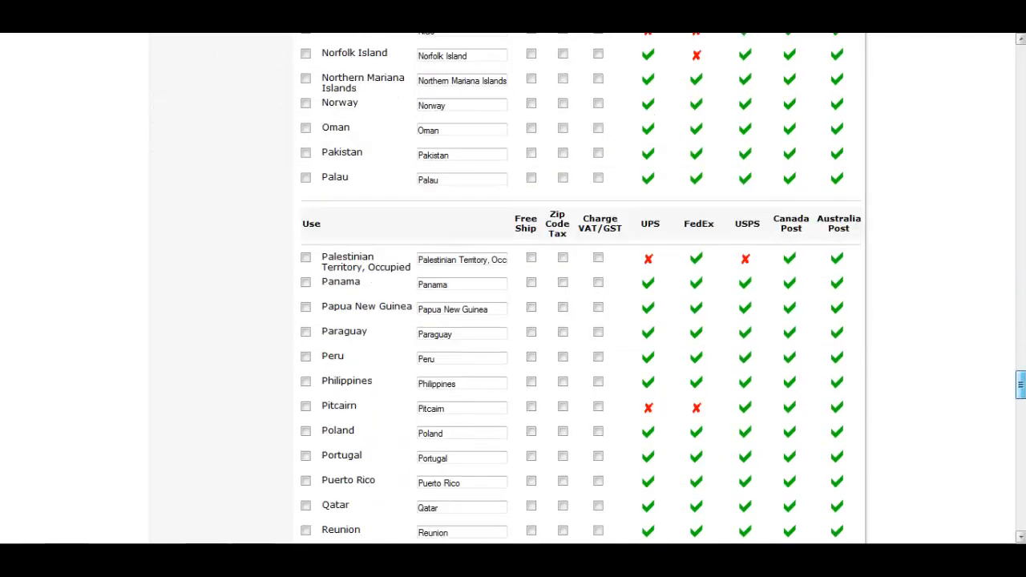
scroll(down, 3)
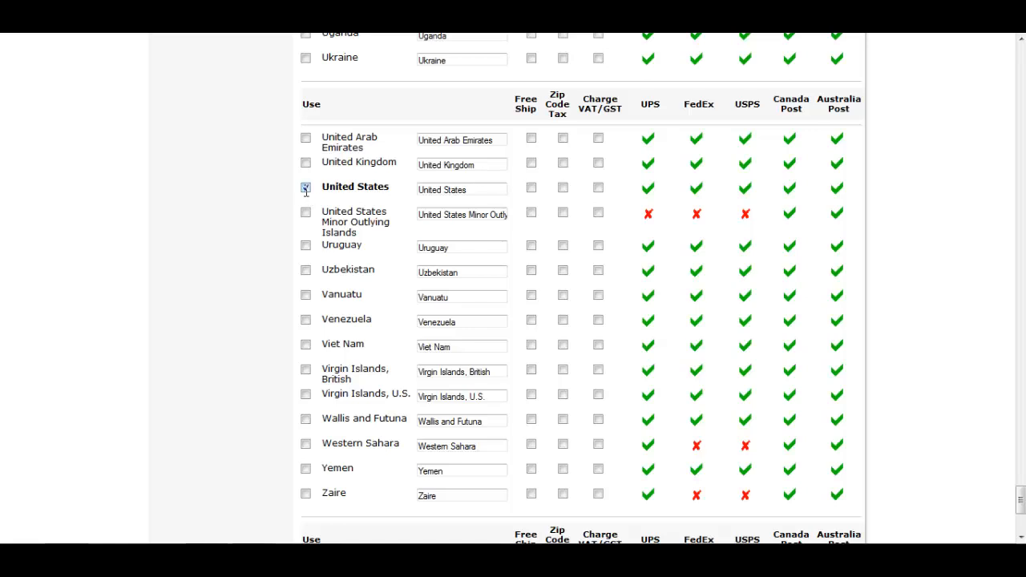
Step: Check Use and Zip Code Tax for United States and save the country settings
click(304, 185)
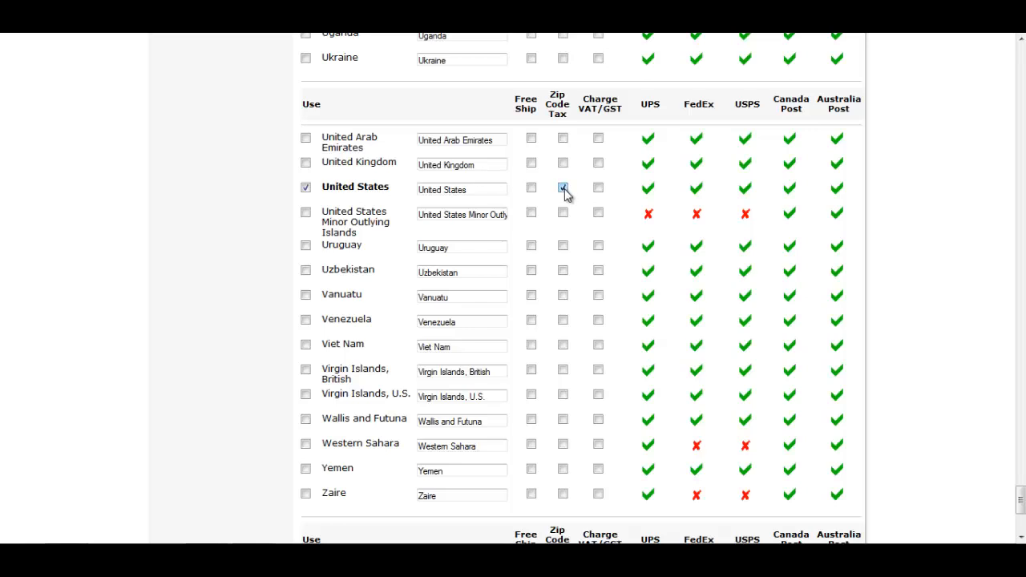
click(561, 186)
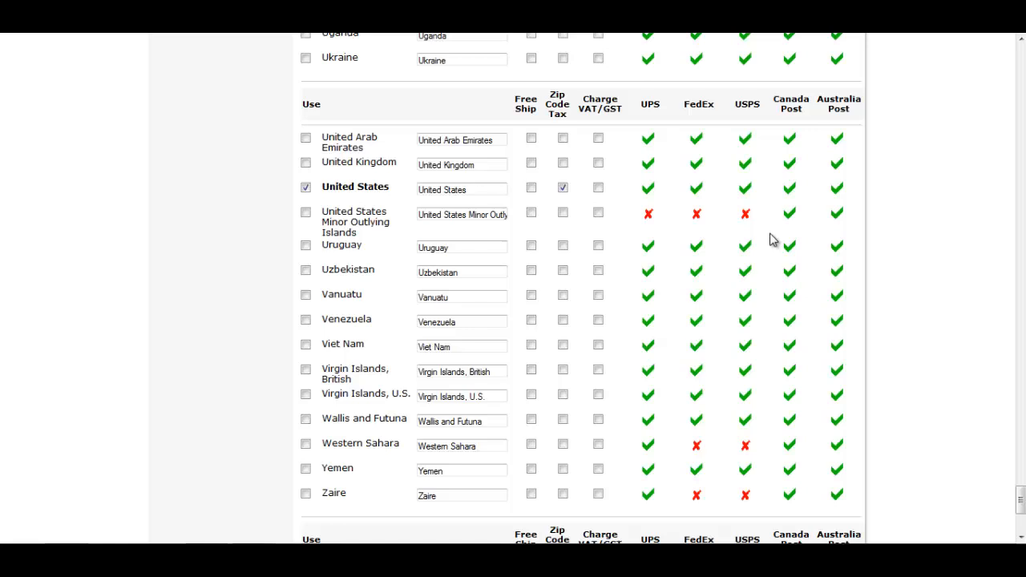
scroll(down, 3)
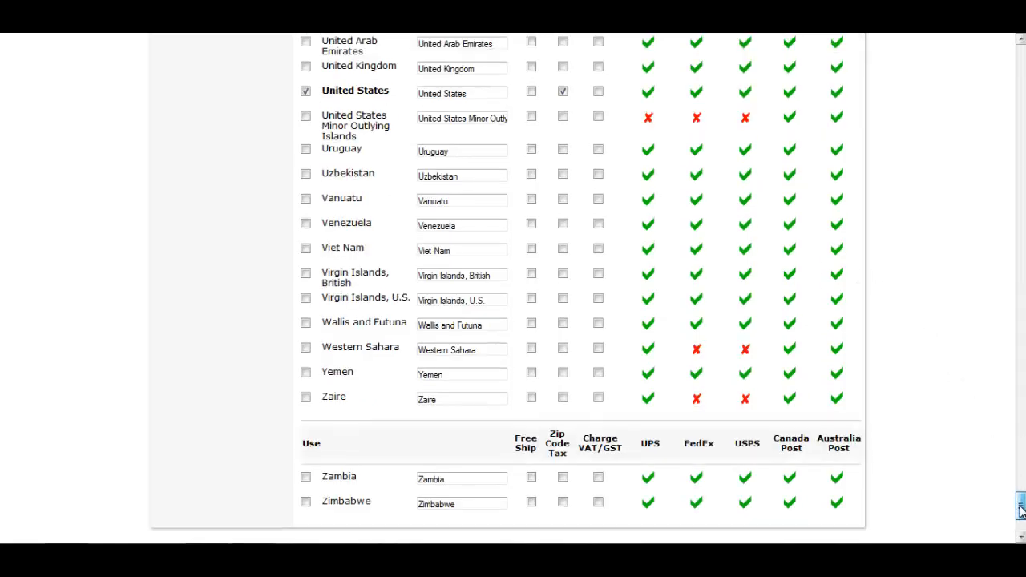
scroll(down, 3)
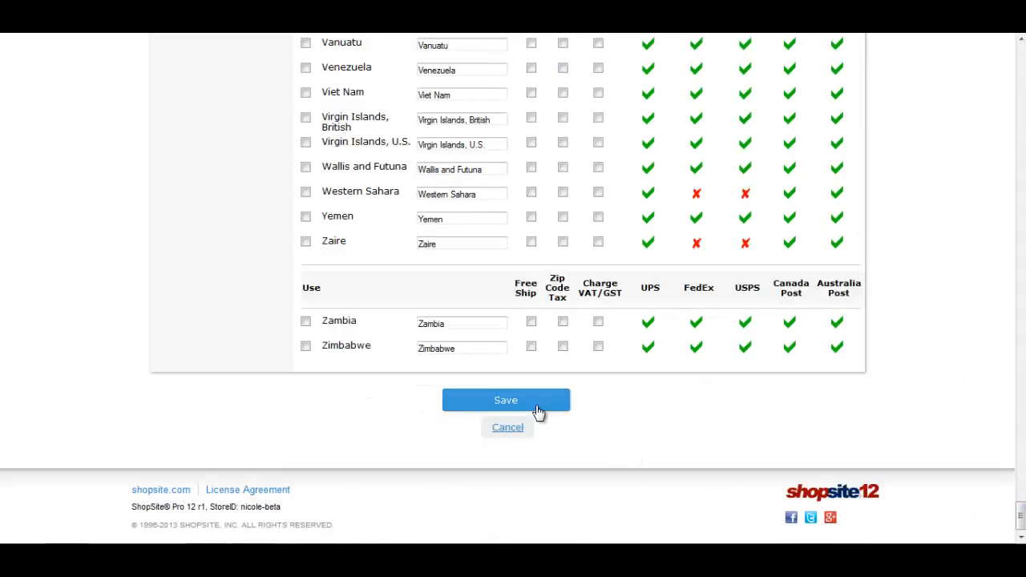
click(505, 401)
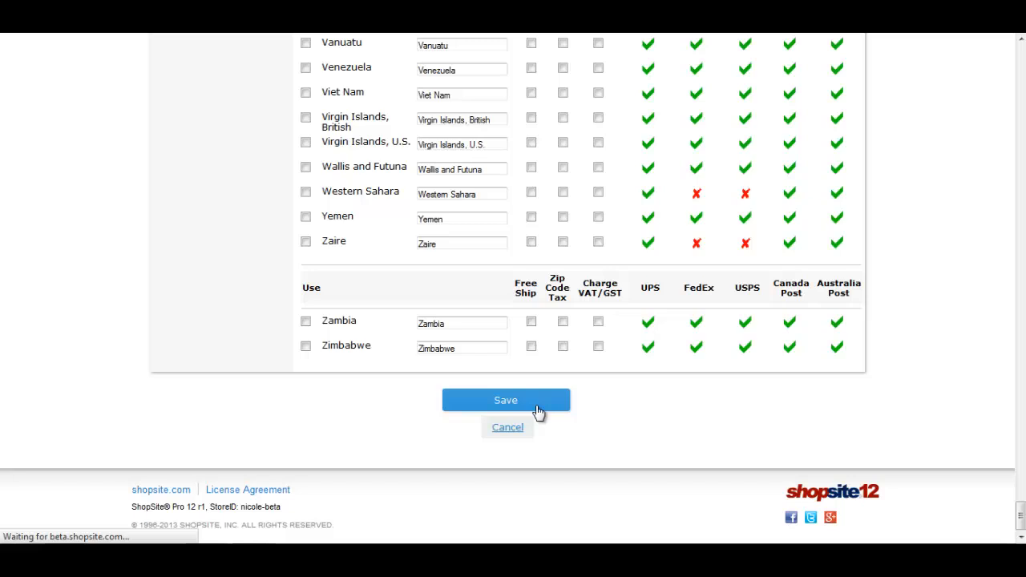
Step: View the Tina's Toys storefront and add the Piggy Bank from Featured Toys to the cart
click(505, 401)
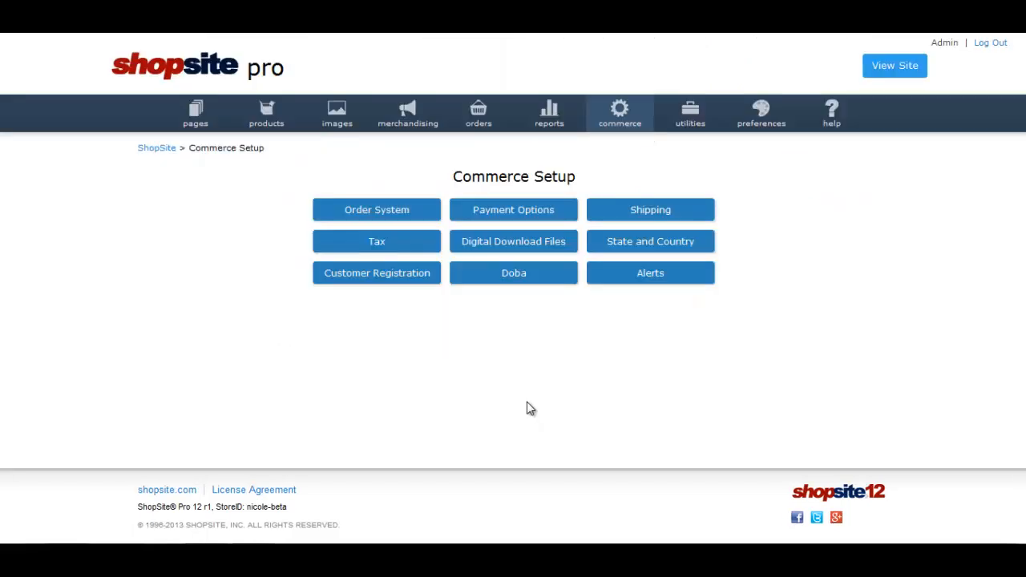
mouse_move(732, 325)
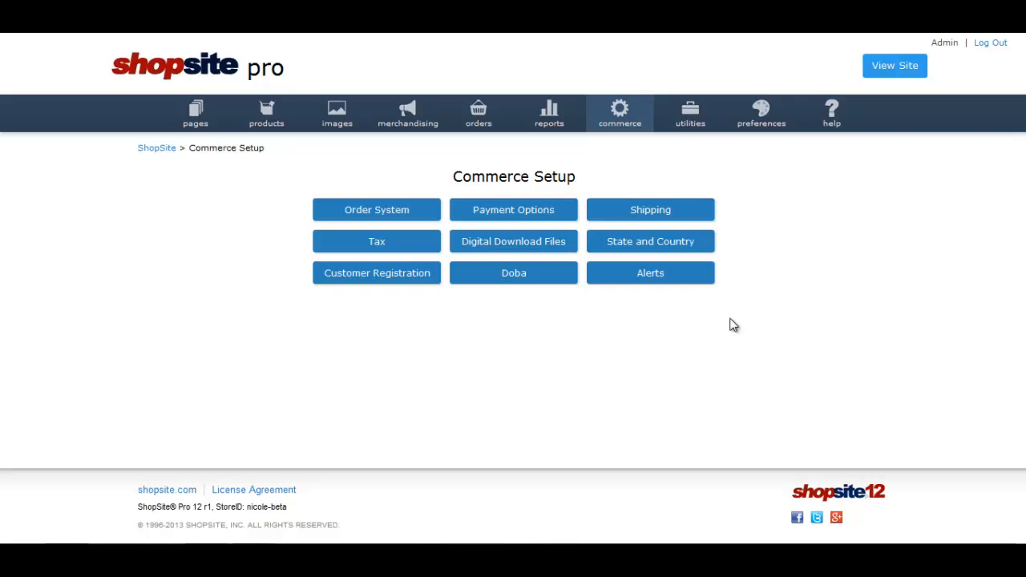
mouse_move(798, 257)
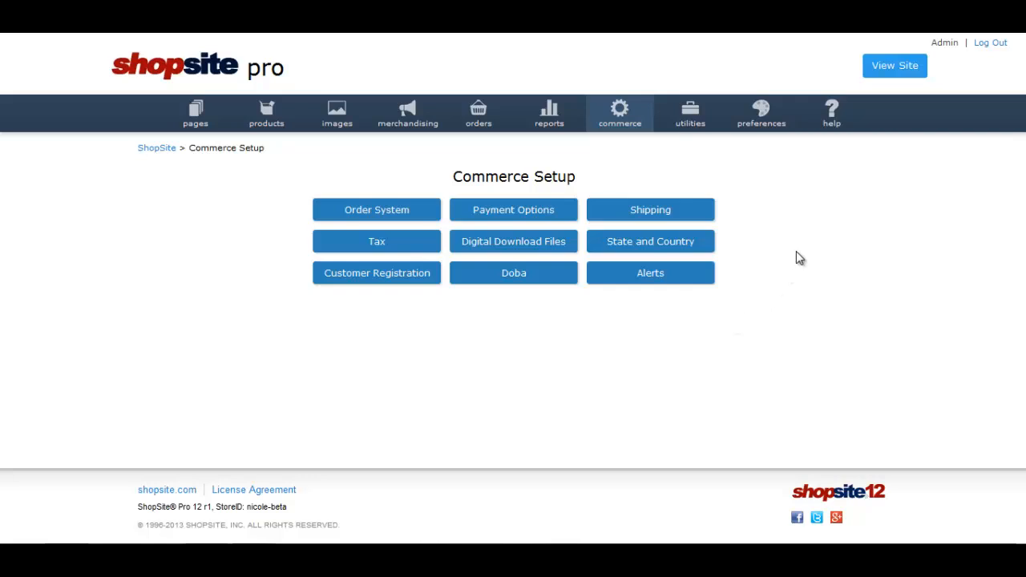
mouse_move(853, 212)
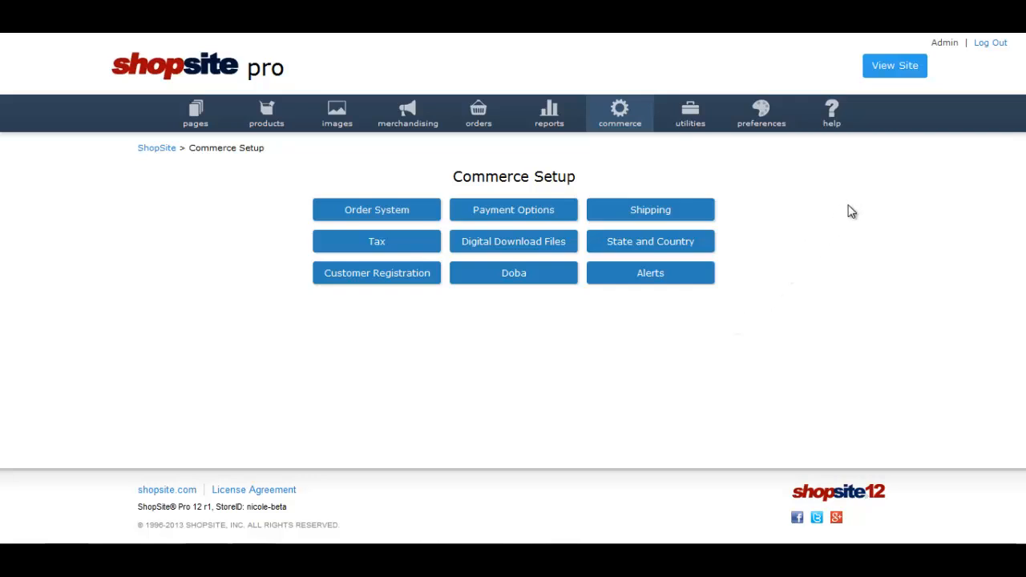
click(894, 66)
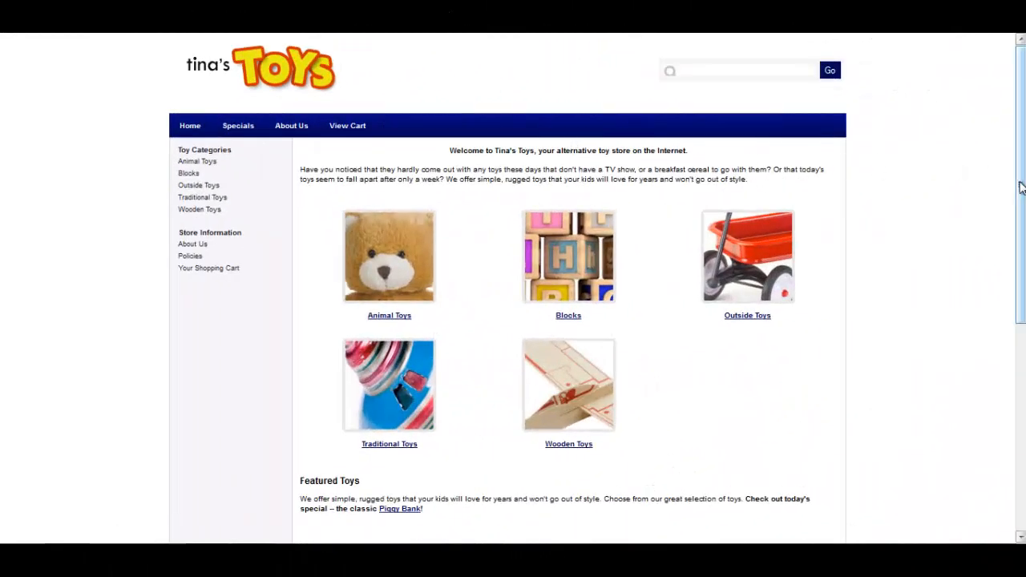
scroll(down, 3)
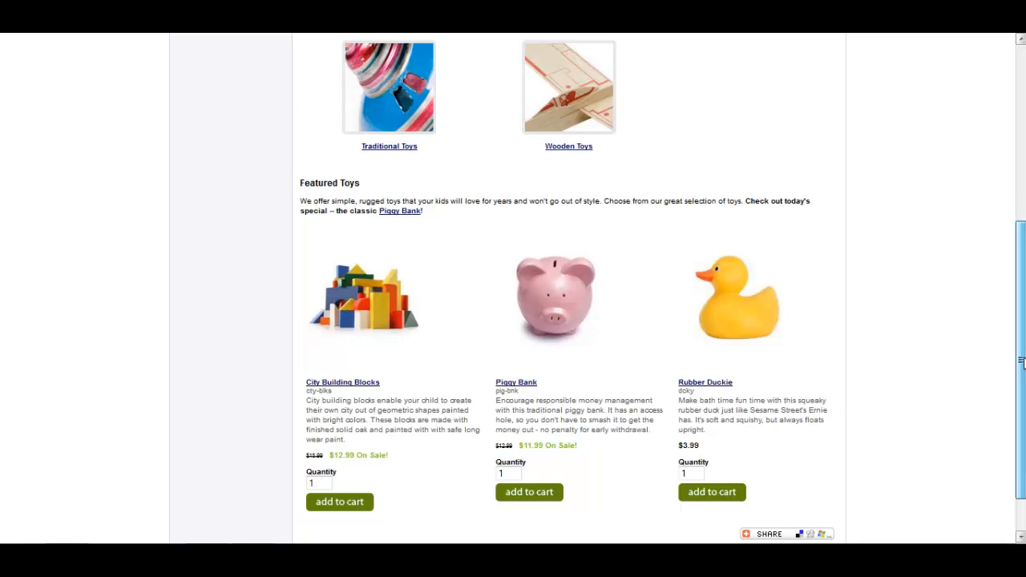
click(529, 490)
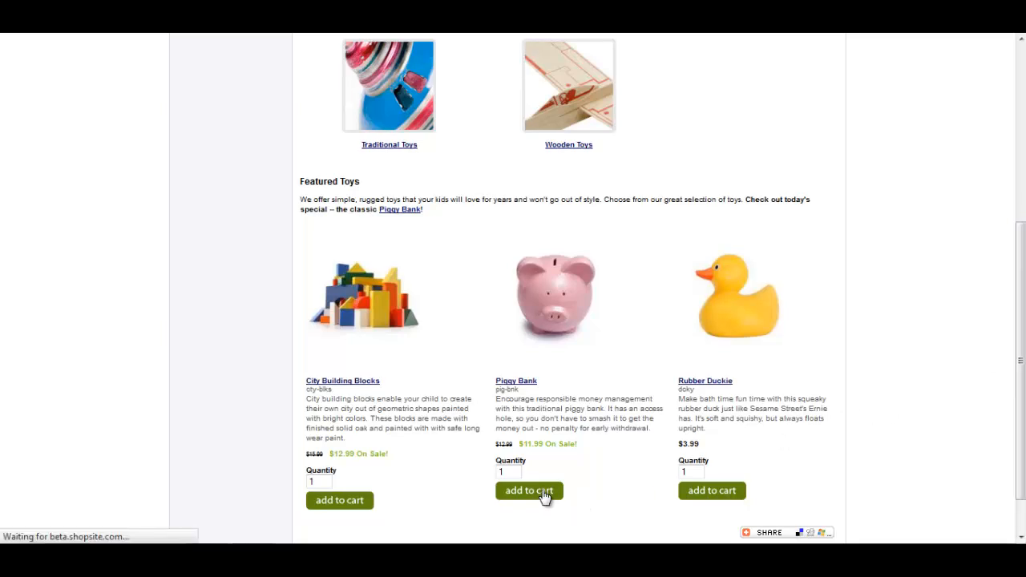
click(529, 490)
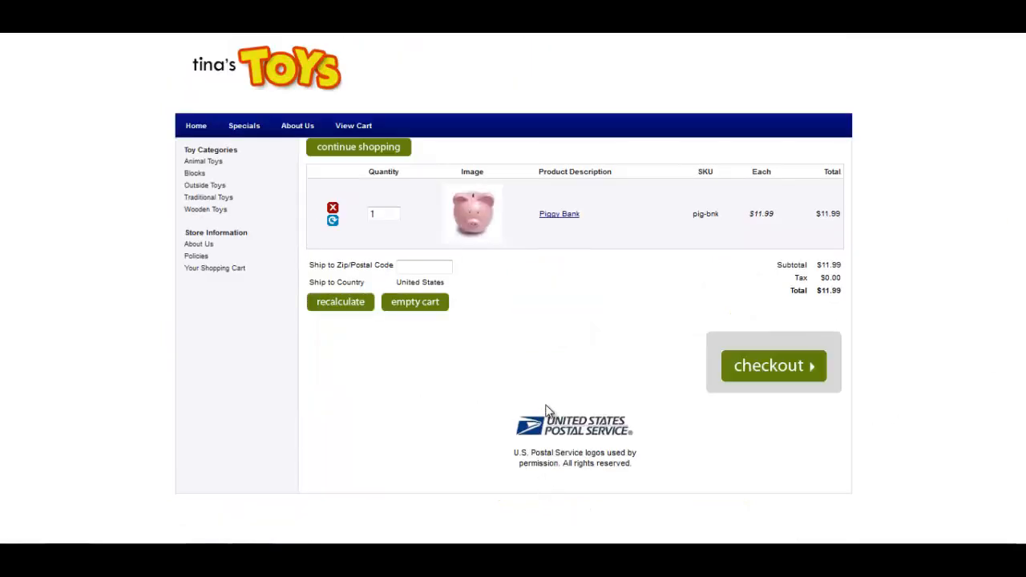
mouse_move(514, 271)
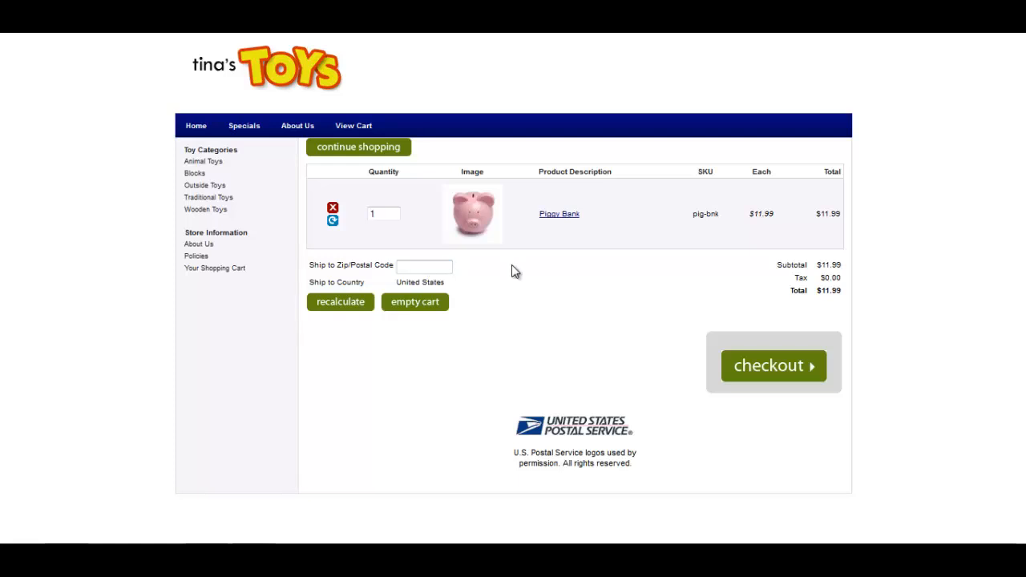
Step: Recalculate the cart for Ship to ZIP 90210, showing Priority Mail options and $0.00 tax
click(423, 267)
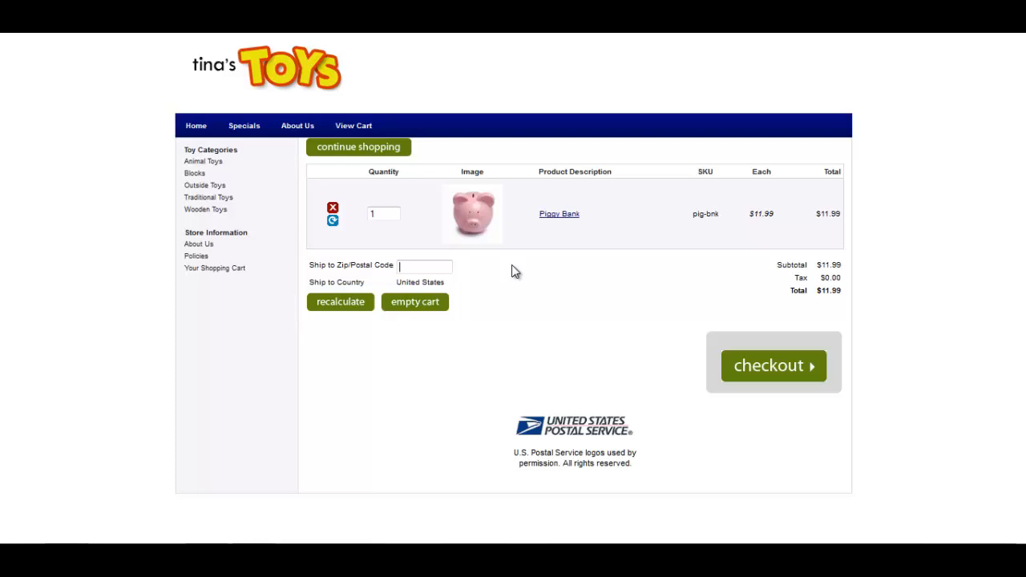
text(90)
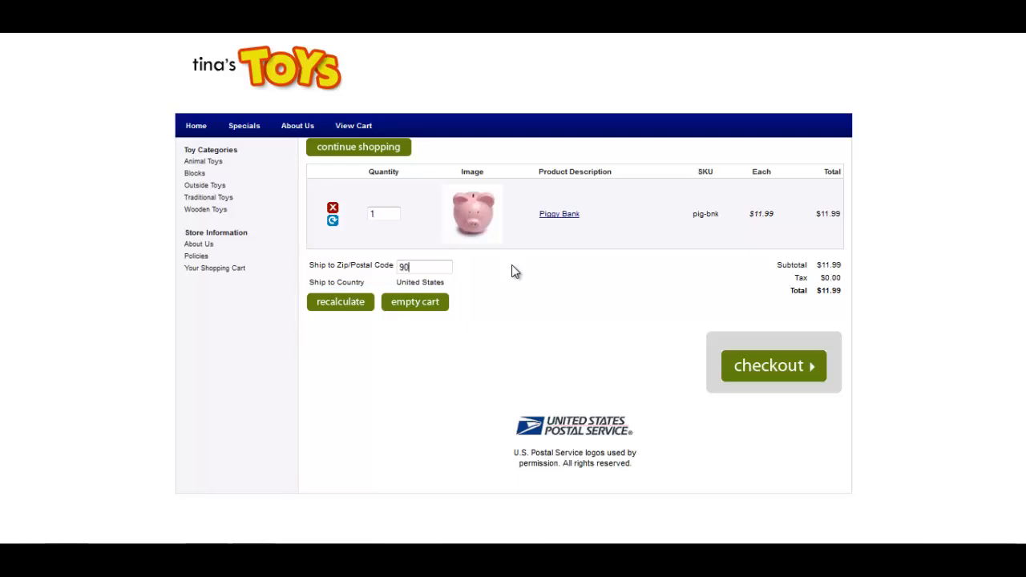
text(210)
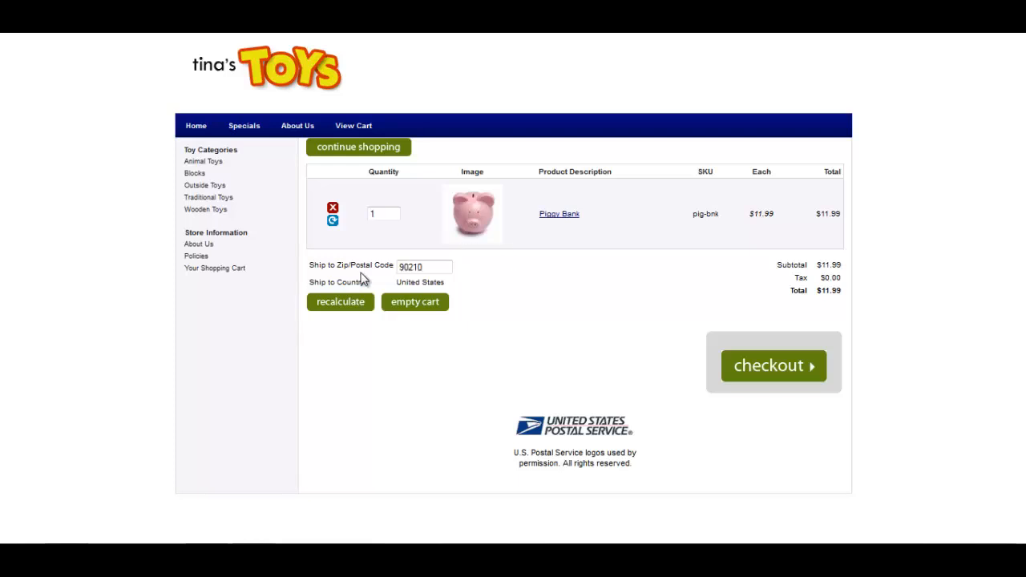
click(340, 301)
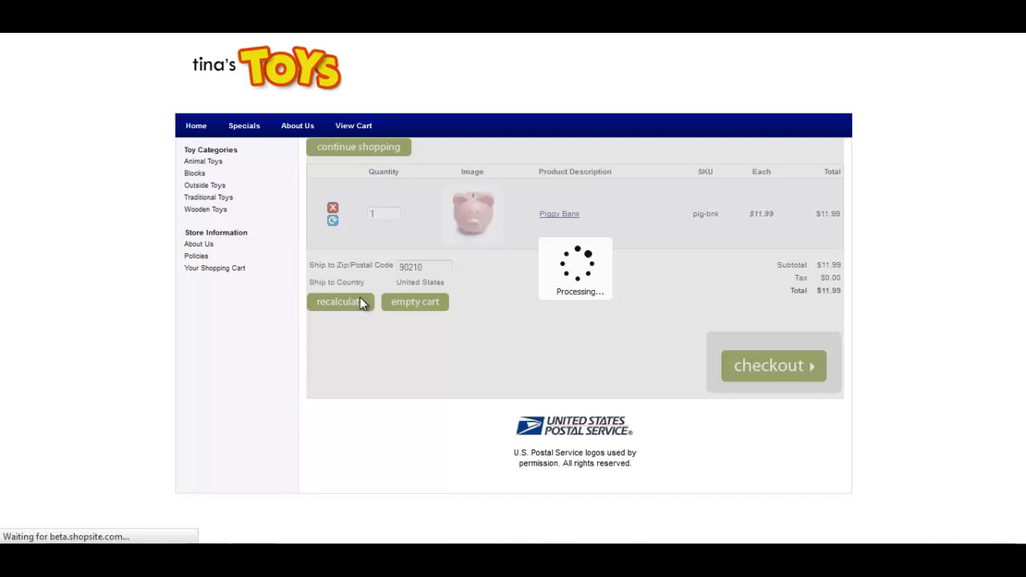
click(340, 302)
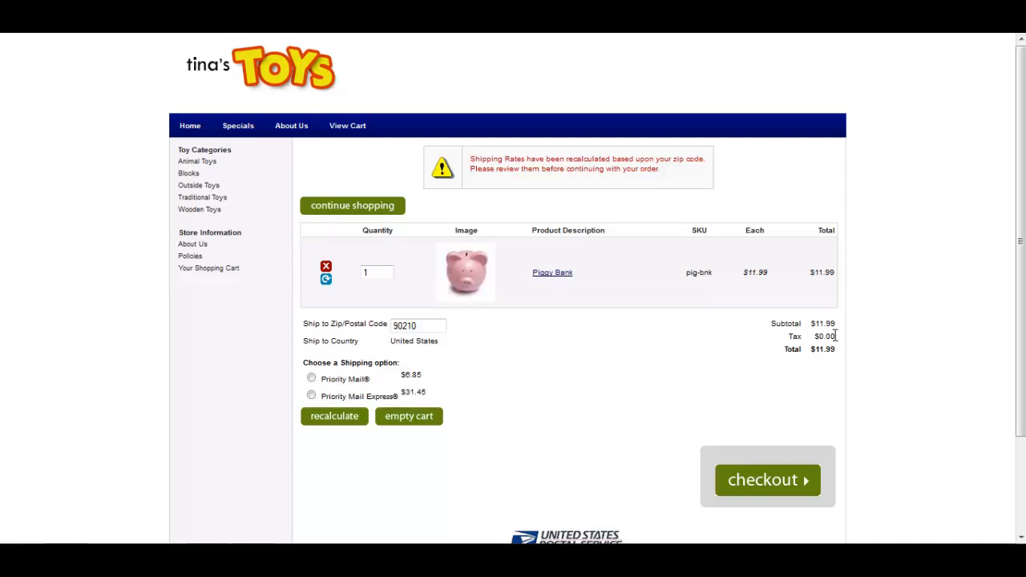
mouse_move(818, 339)
text(8)
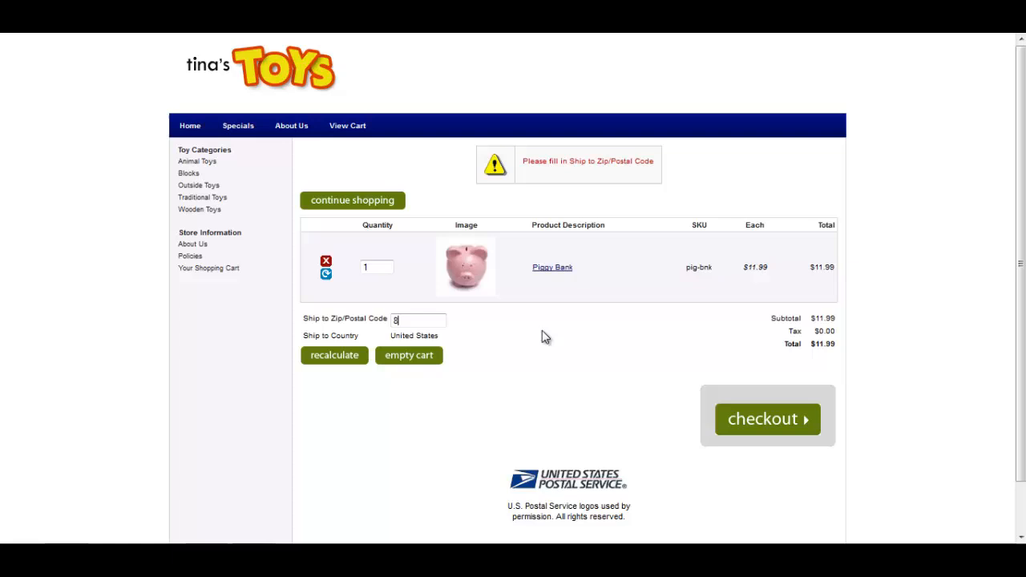
Step: Recalculate the cart for Utah ZIP 84097 and highlight the resulting tax amount
text(4097)
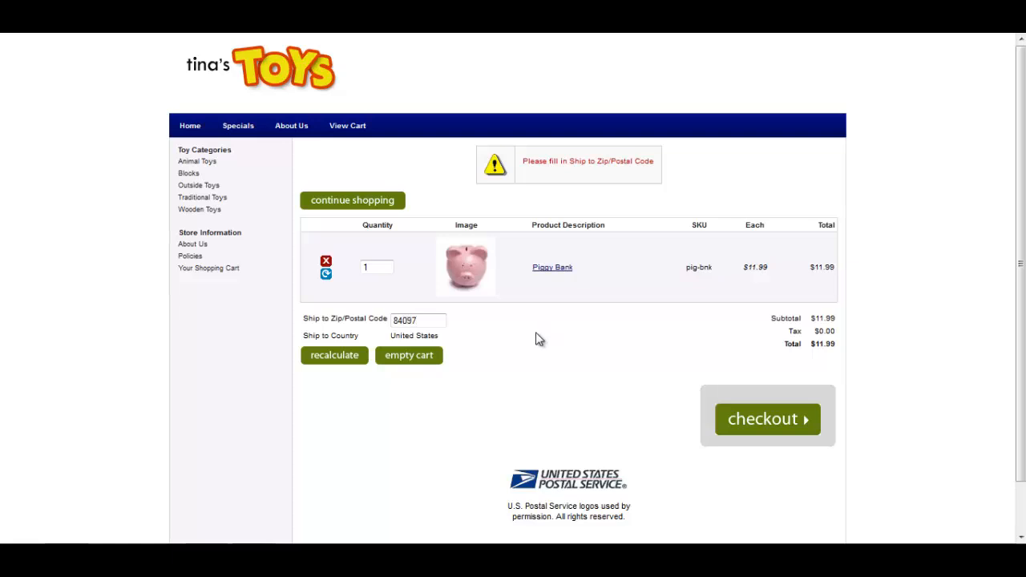
click(333, 355)
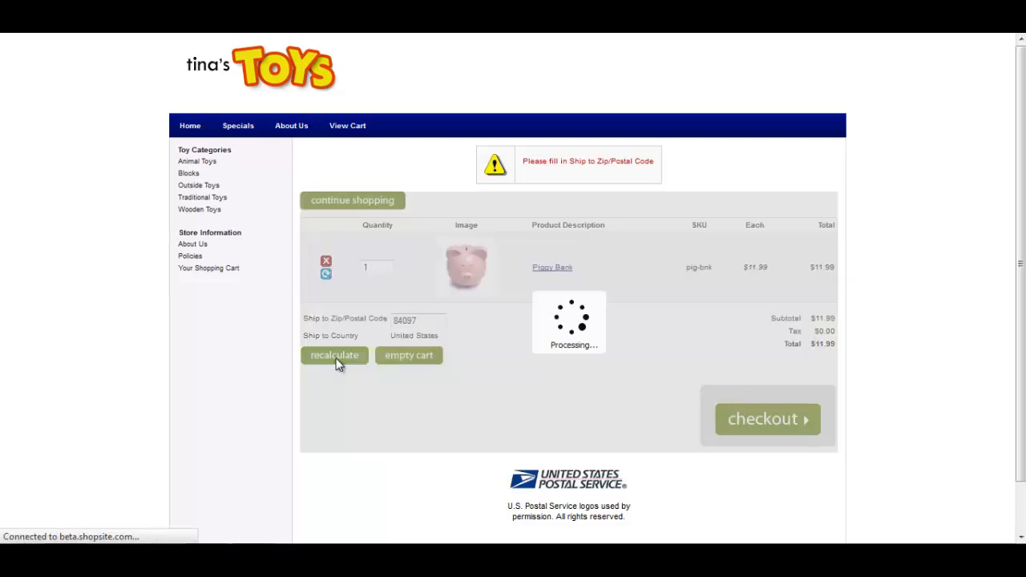
click(334, 356)
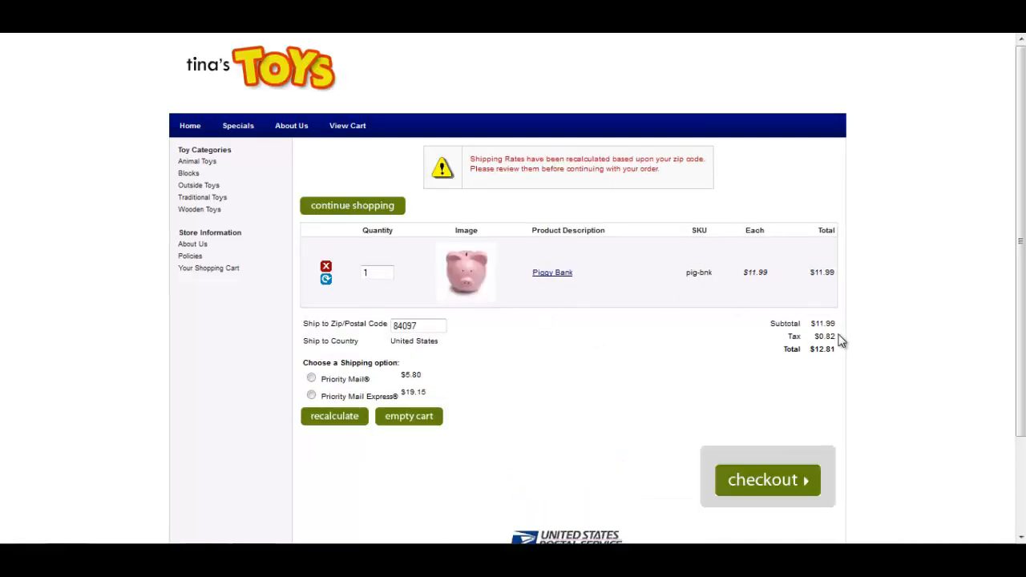
double_click(824, 337)
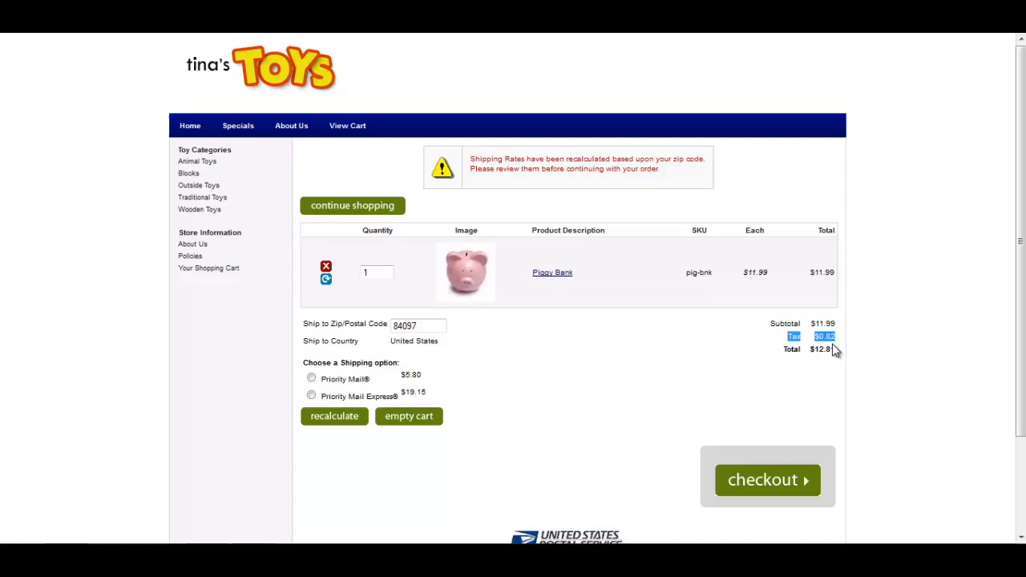